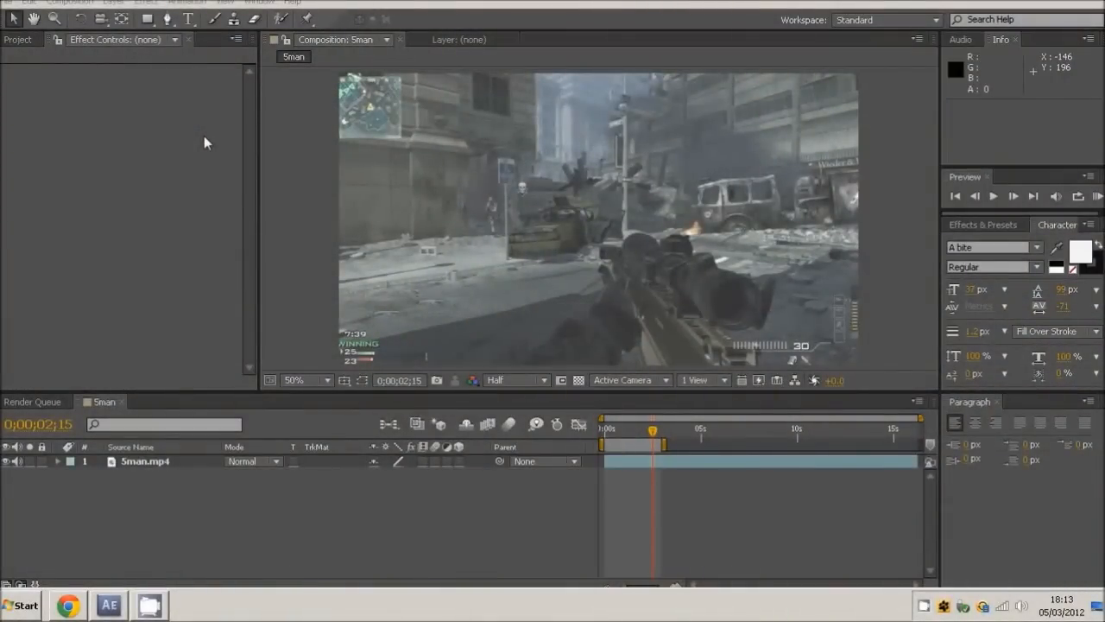
{"action": "mouse_move", "coordinate": [431, 268]}
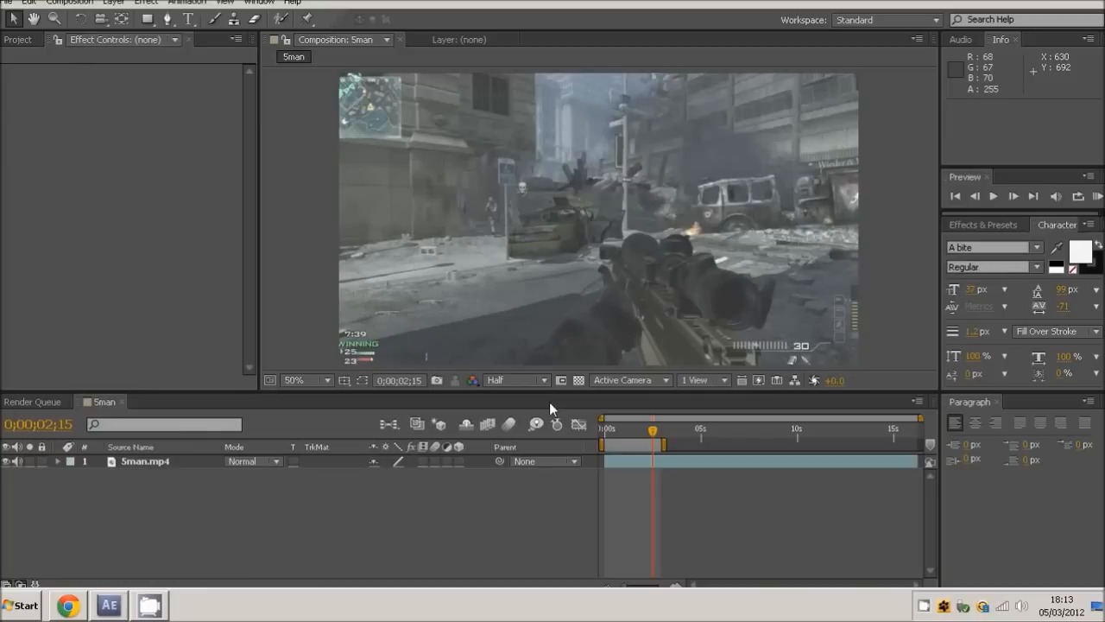
Select the 5man.mp4 layer, collapse its properties, and set the current time to 0;00;01;00.
{"action": "left_click", "coordinate": [145, 460]}
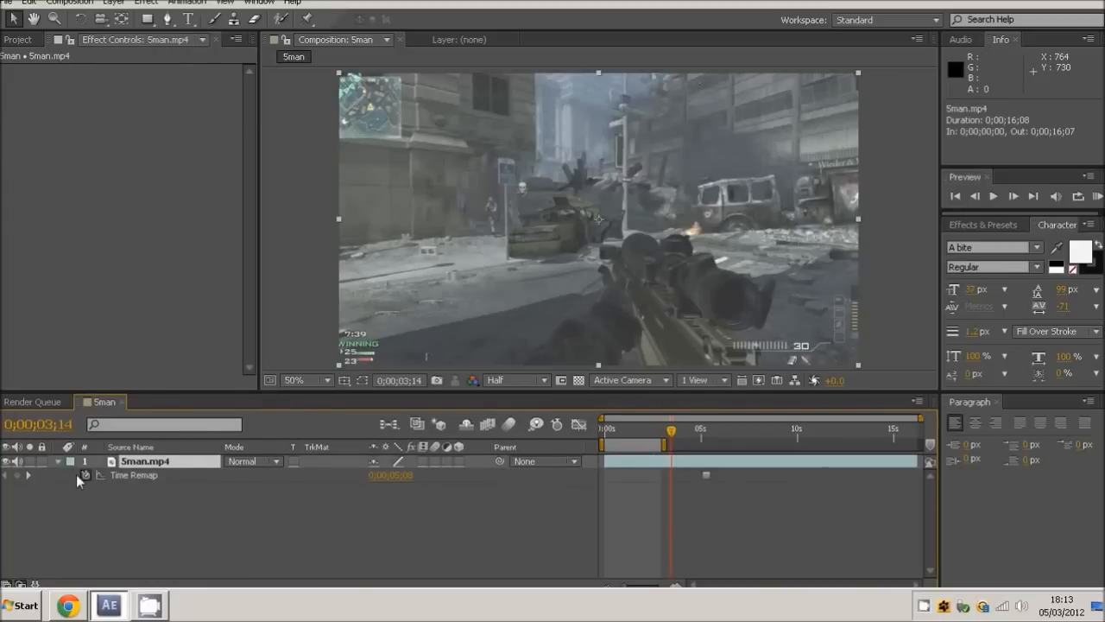
{"action": "left_click", "coordinate": [84, 475]}
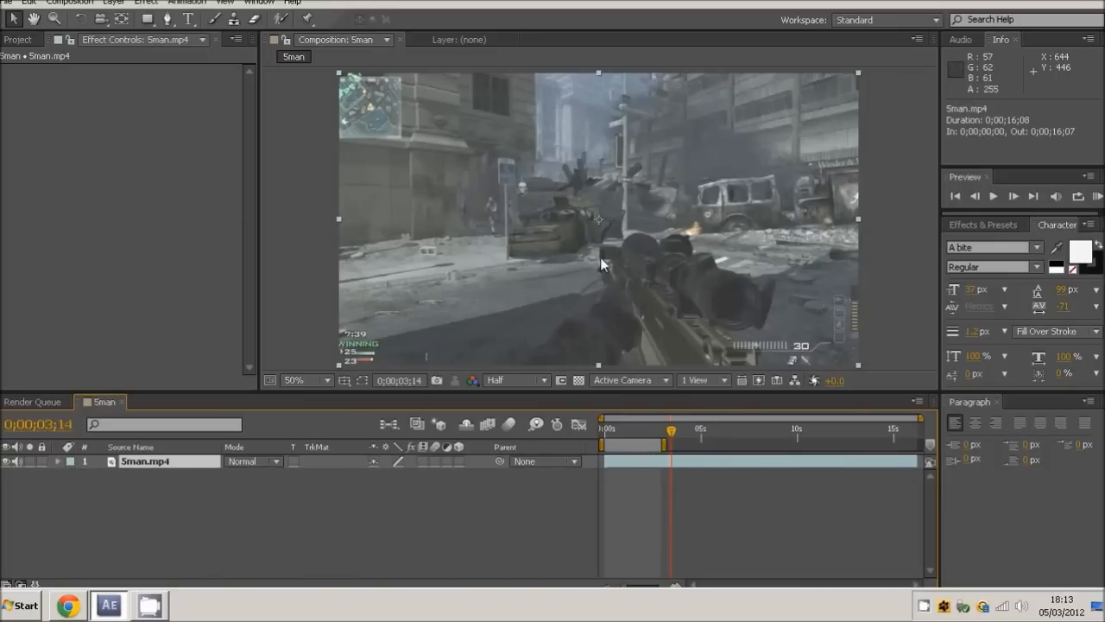
{"action": "left_click_drag", "start_coordinate": [671, 429], "coordinate": [627, 429]}
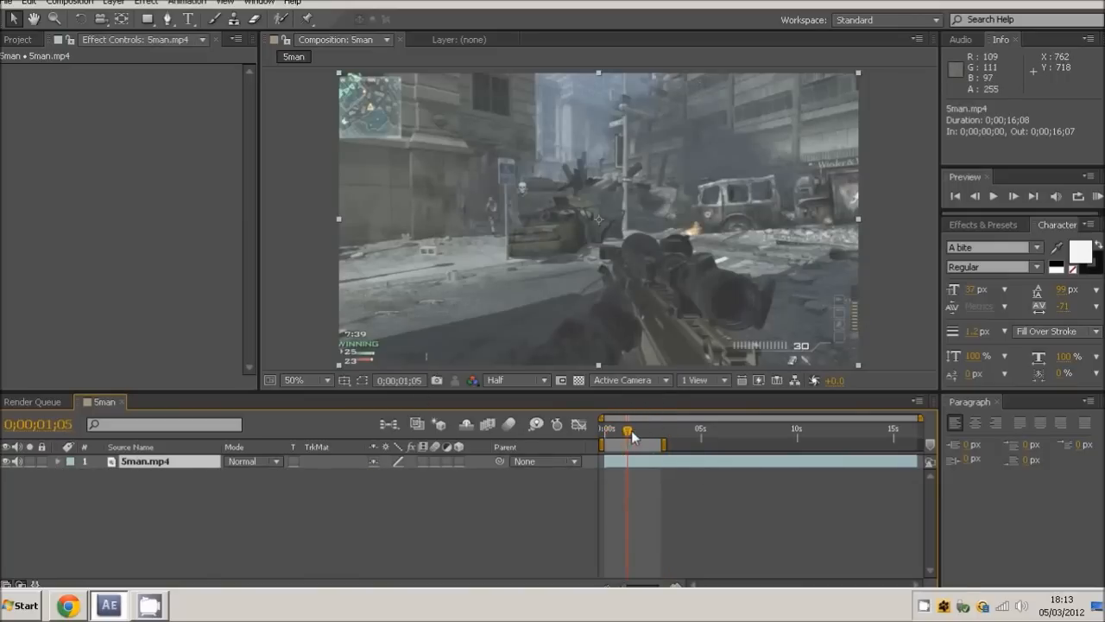
{"action": "mouse_move", "coordinate": [879, 322]}
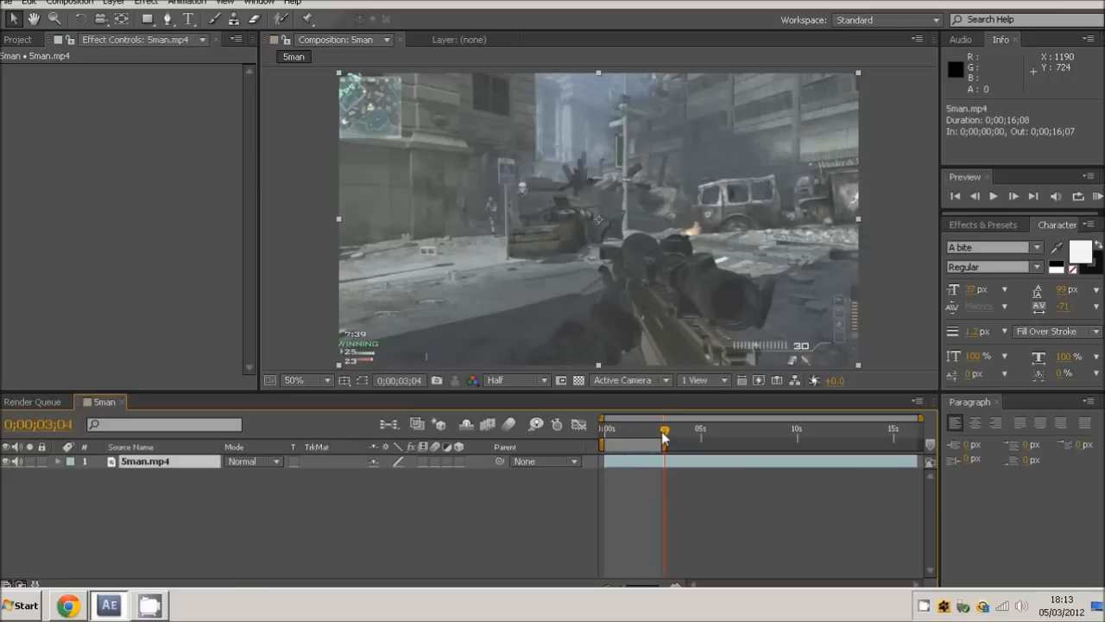
{"action": "mouse_move", "coordinate": [639, 436]}
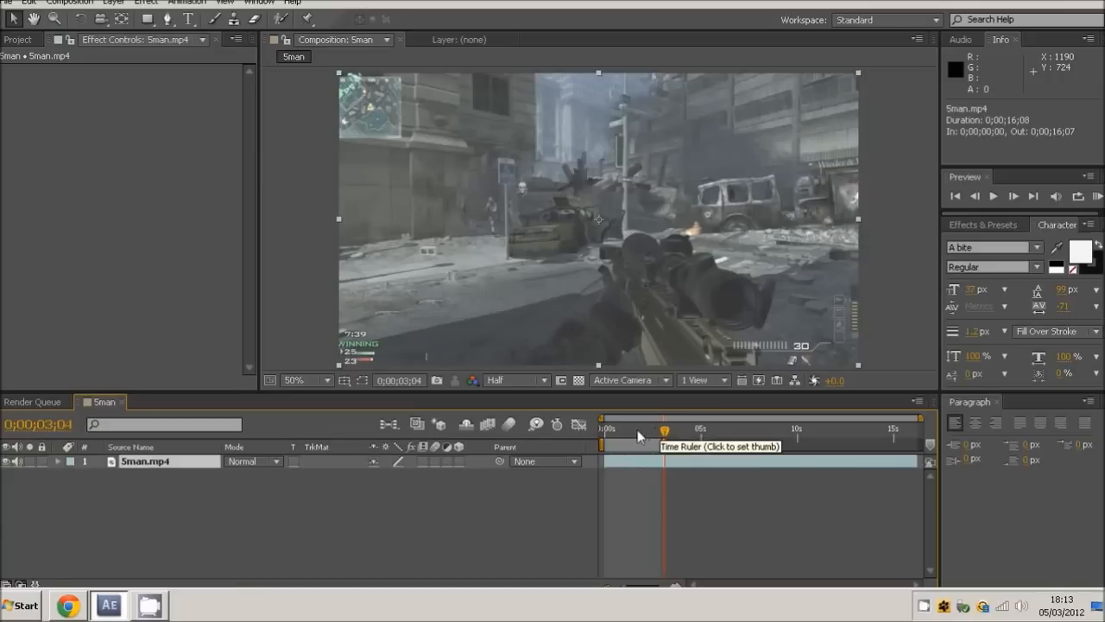
{"action": "left_click", "coordinate": [643, 428]}
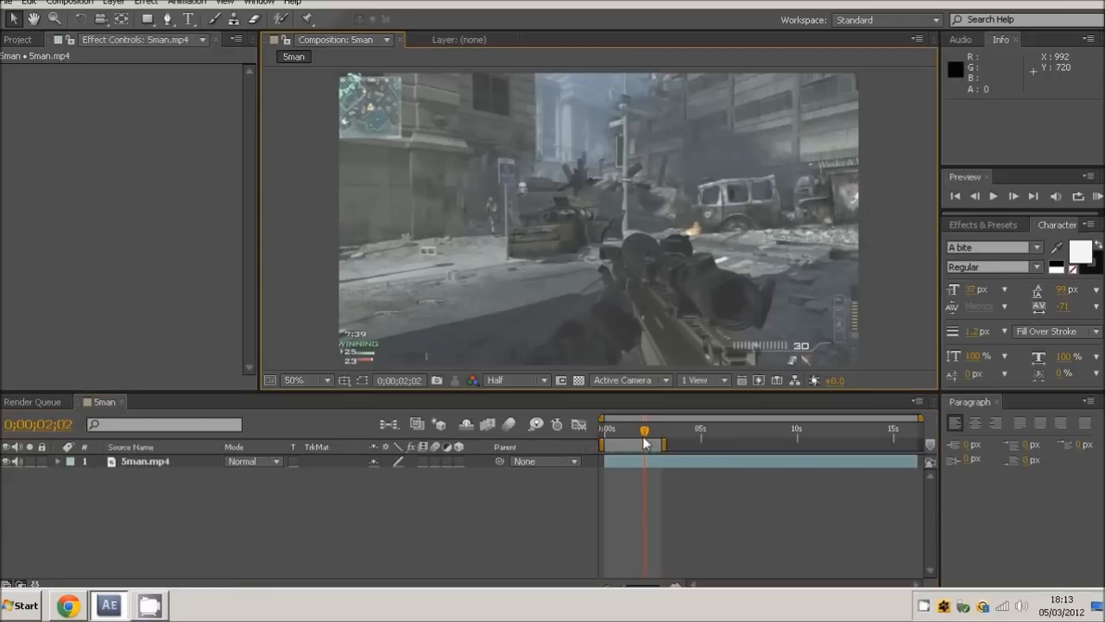
{"action": "left_click_drag", "start_coordinate": [643, 429], "coordinate": [627, 429]}
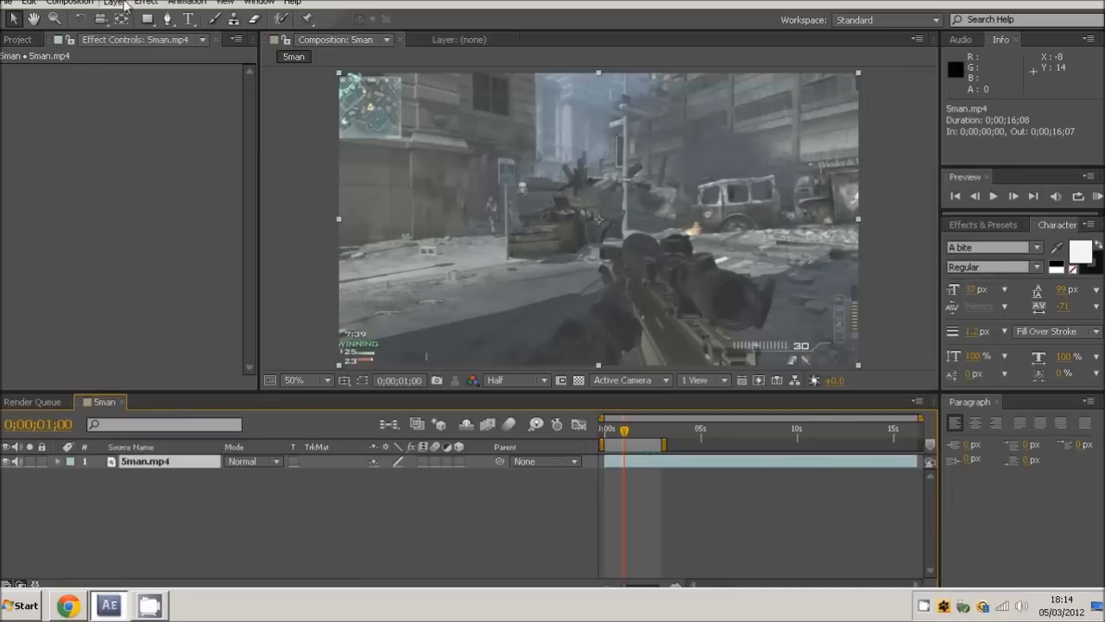
Open Layer > Auto-trace for the current frame and tune Tolerance and Threshold with Preview on.
{"action": "left_click", "coordinate": [112, 3]}
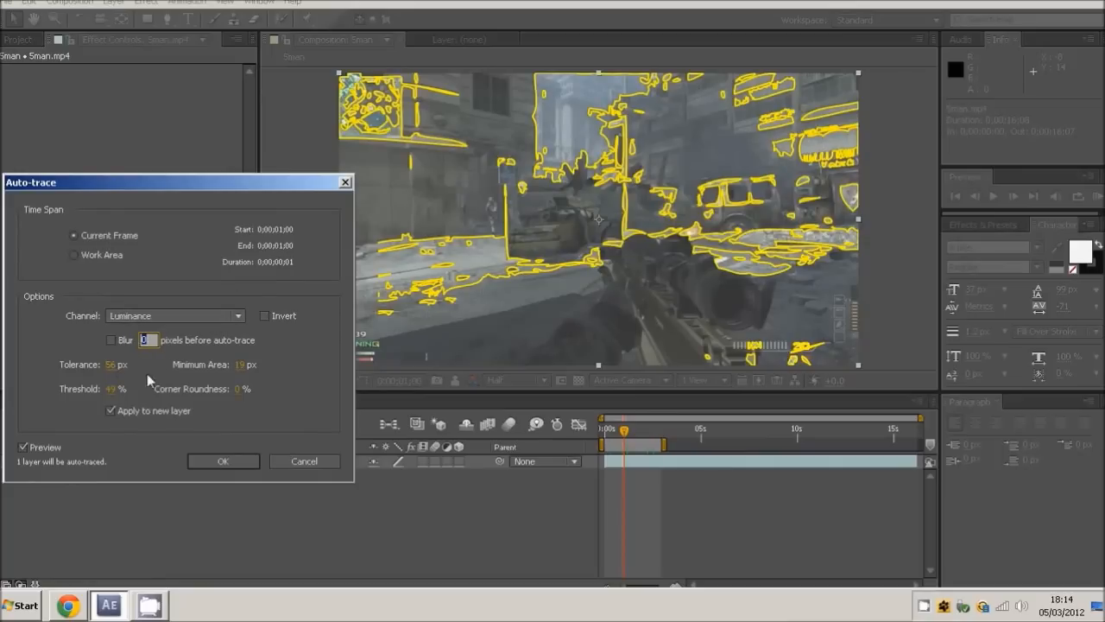
{"action": "mouse_move", "coordinate": [78, 395]}
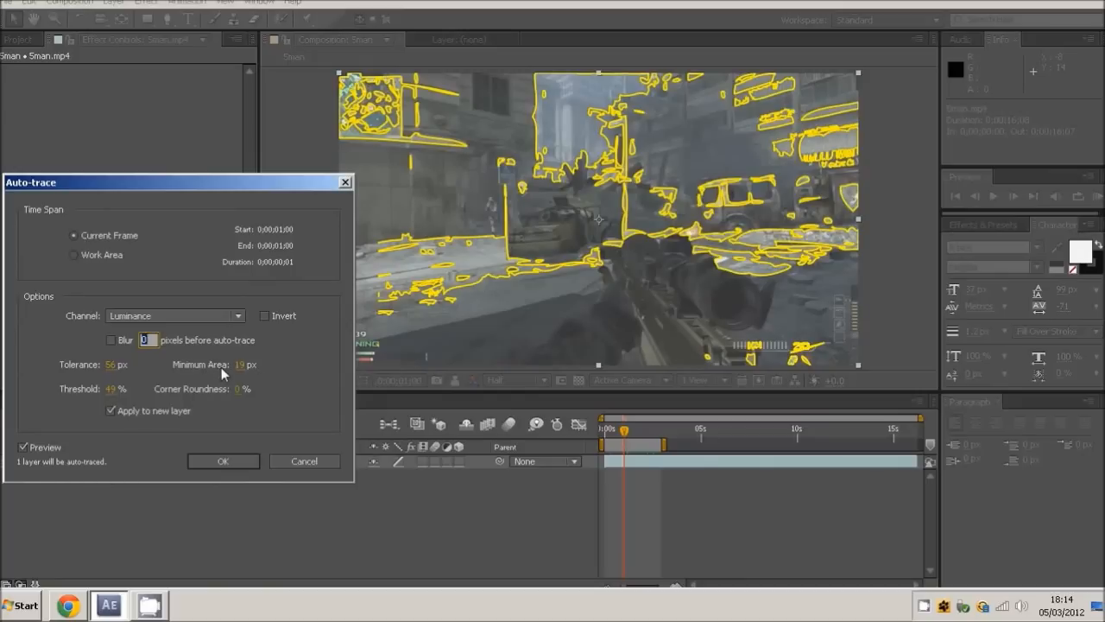
{"action": "mouse_move", "coordinate": [181, 399]}
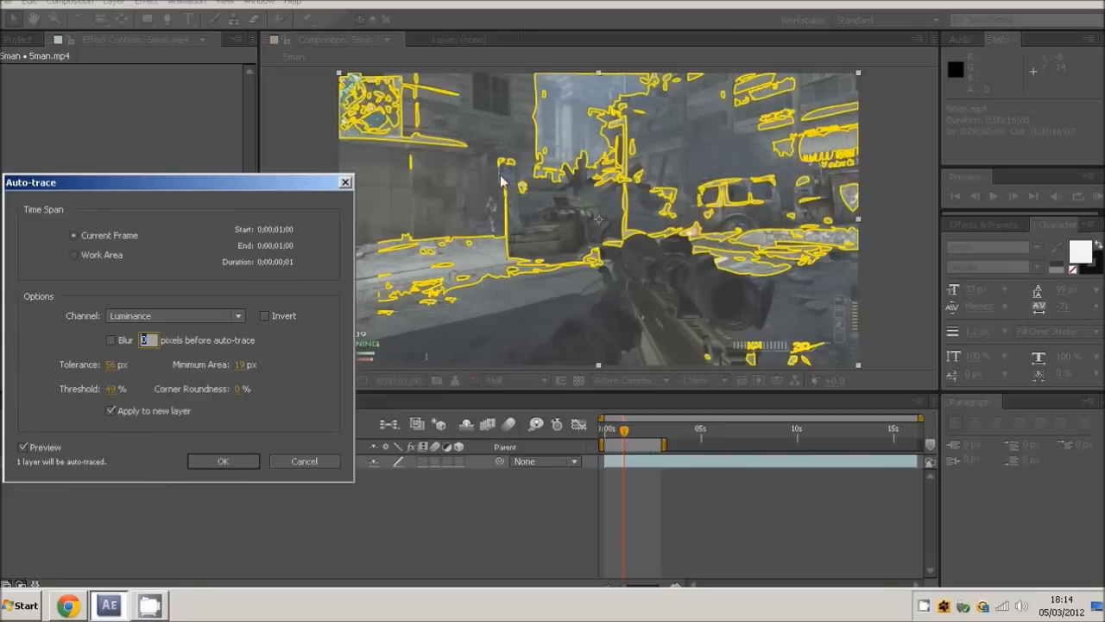
{"action": "mouse_move", "coordinate": [813, 276]}
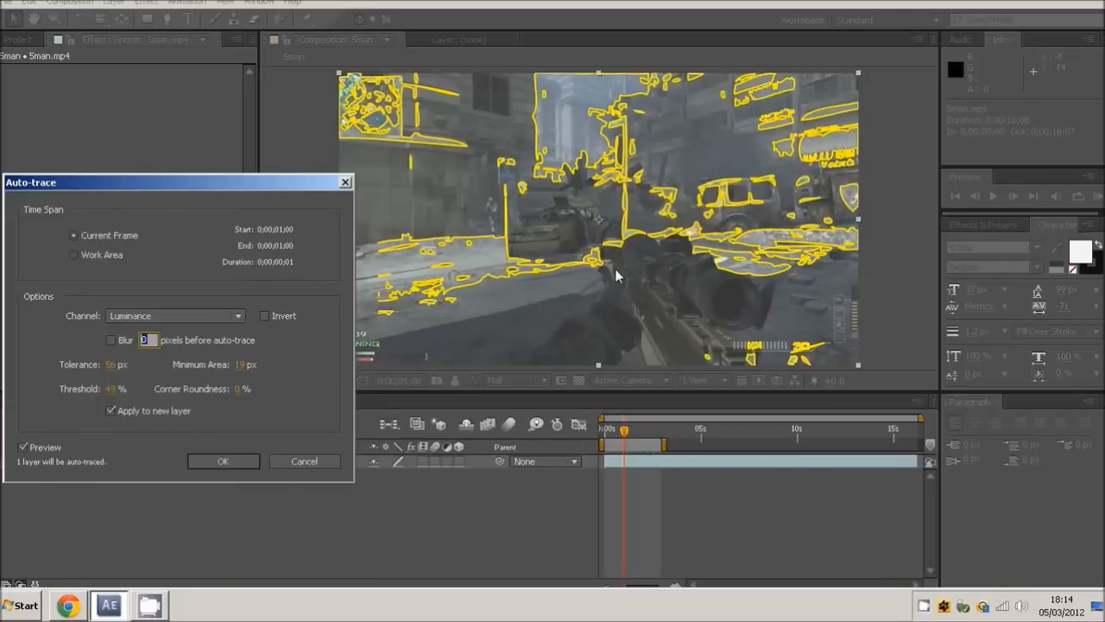
{"action": "mouse_move", "coordinate": [128, 369]}
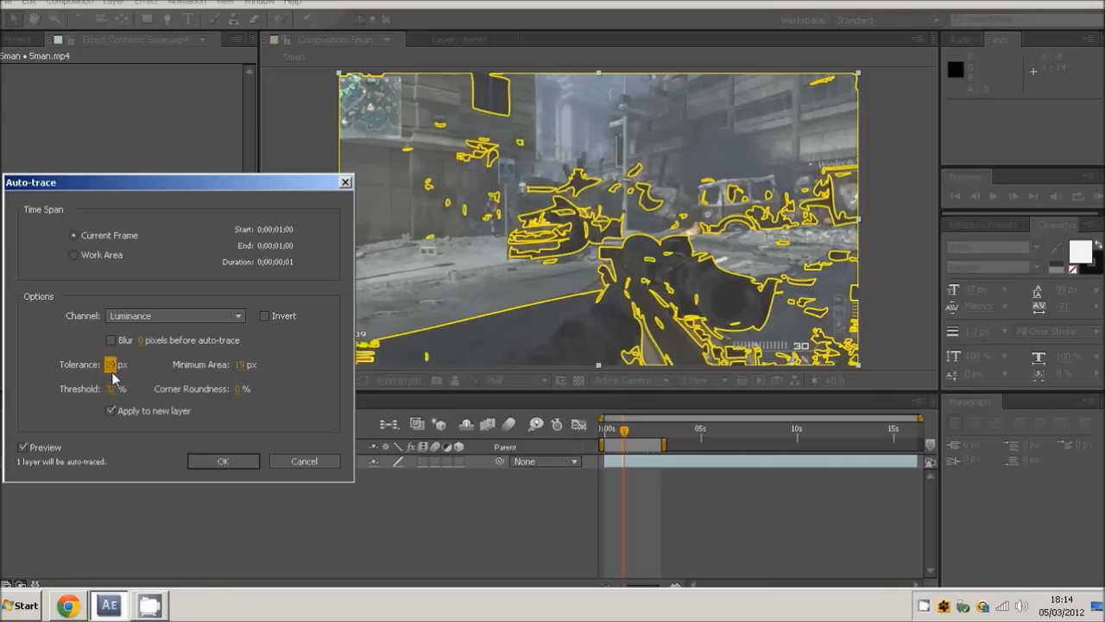
{"action": "left_click", "coordinate": [117, 389]}
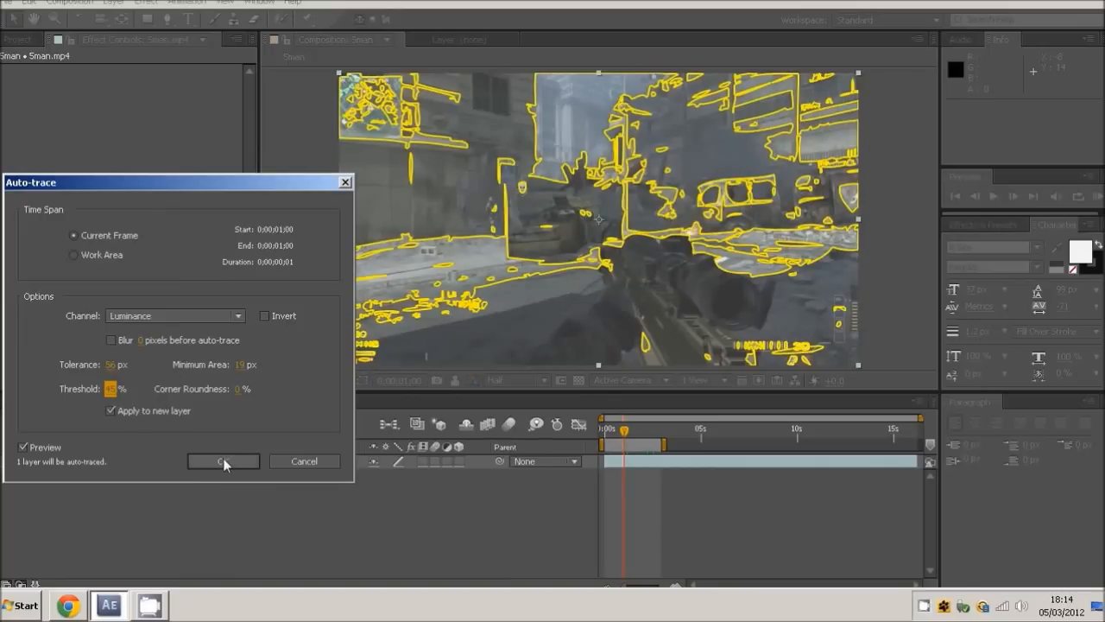
Apply the Auto-trace to create the traced layer and lower preview resolution to Quarter.
{"action": "left_click", "coordinate": [223, 461]}
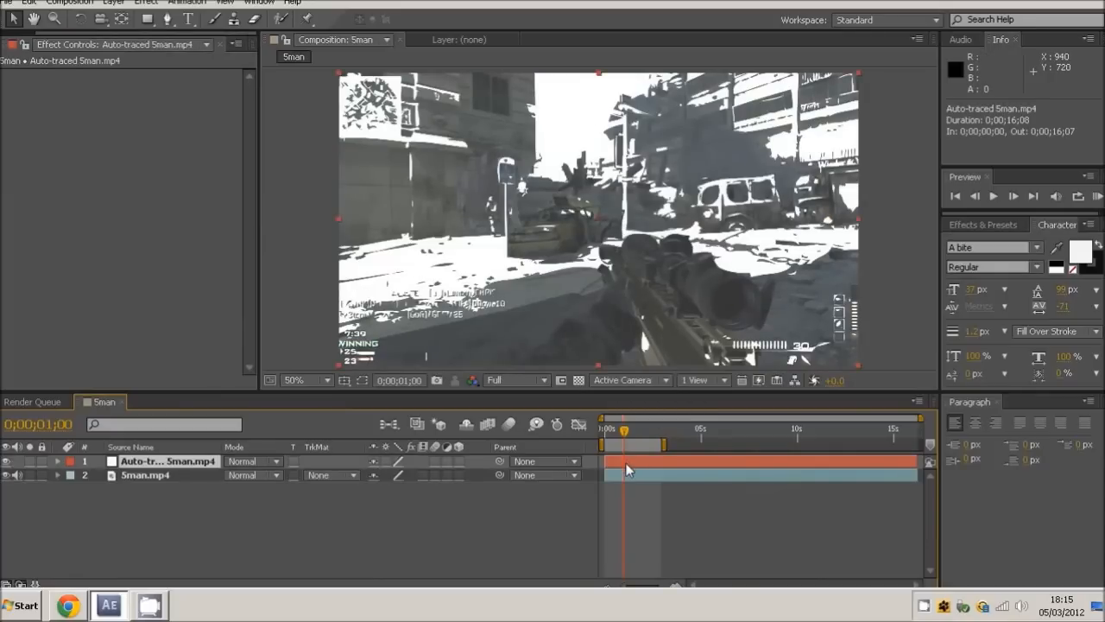
{"action": "left_click", "coordinate": [513, 379]}
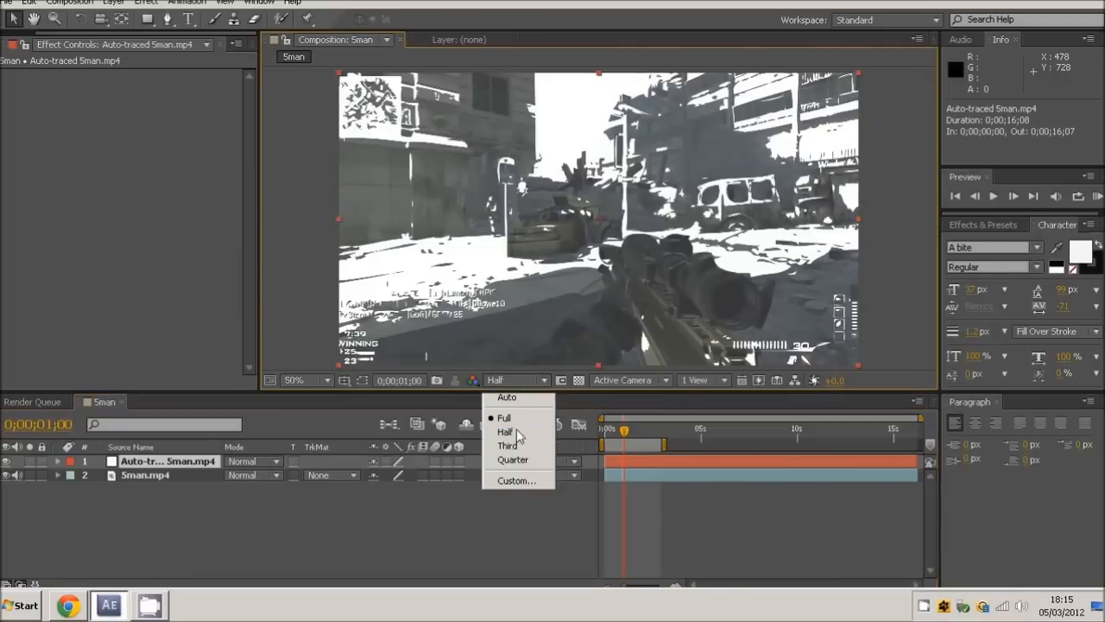
{"action": "left_click", "coordinate": [505, 432]}
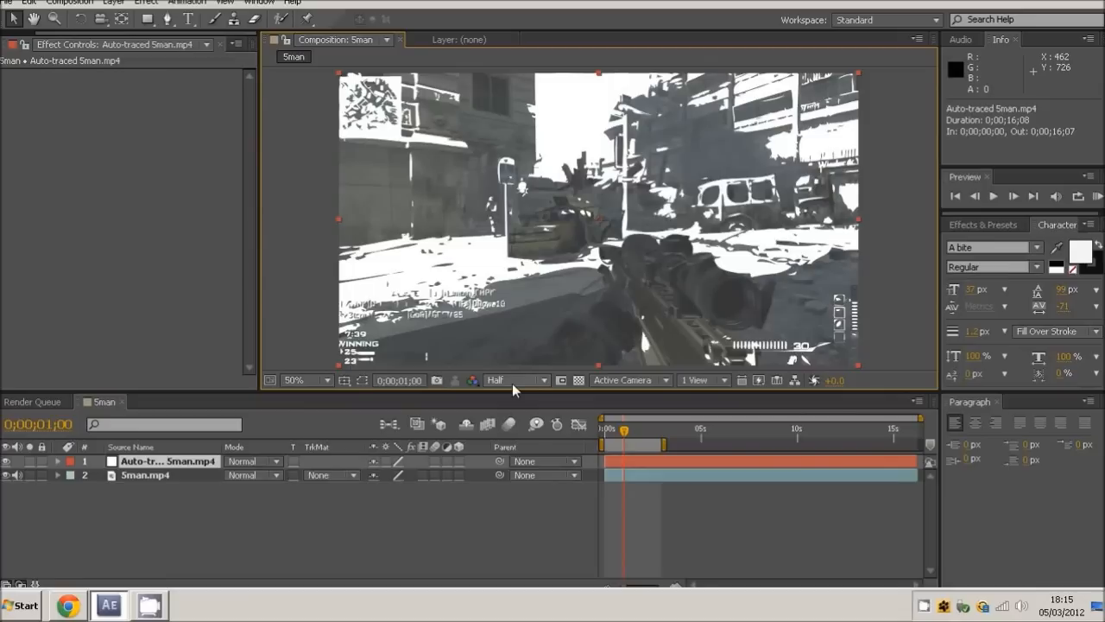
{"action": "left_click", "coordinate": [515, 379]}
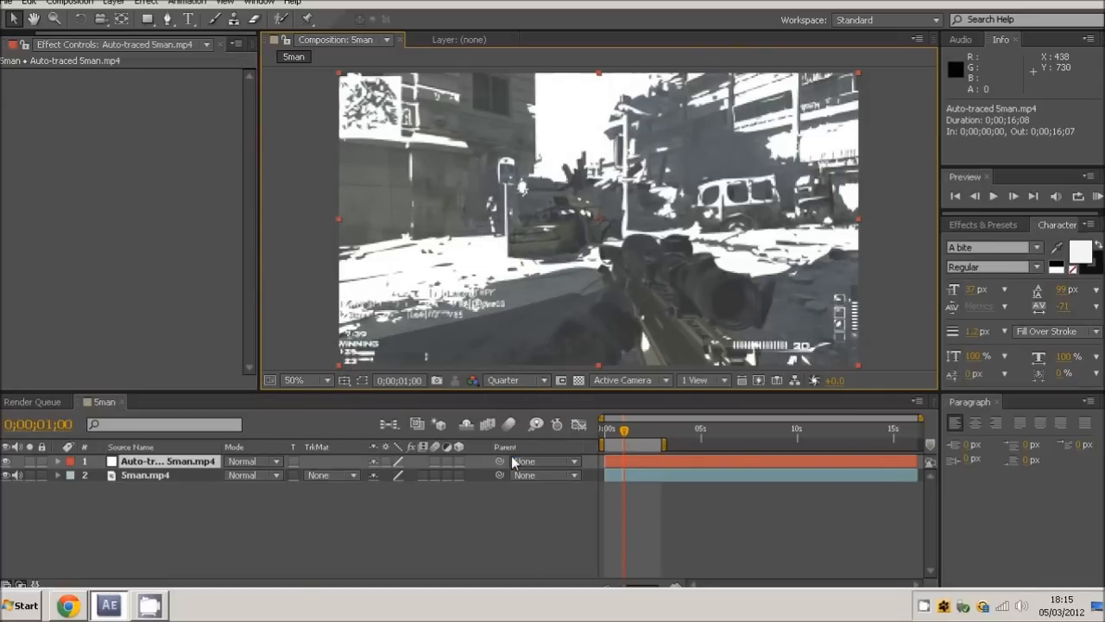
{"action": "mouse_move", "coordinate": [893, 290]}
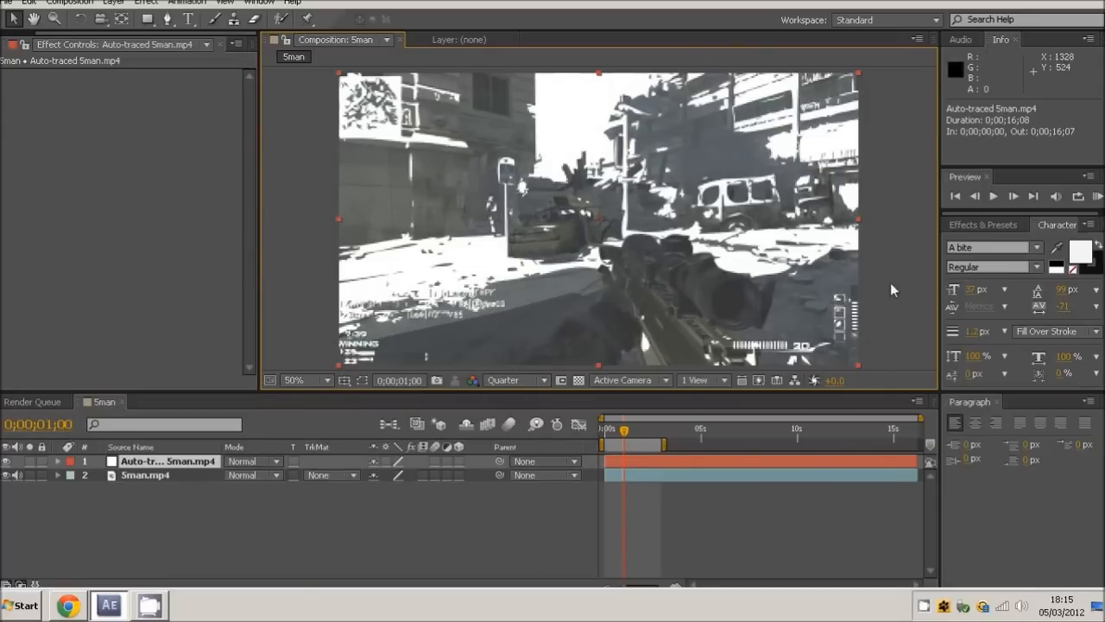
{"action": "left_click", "coordinate": [515, 380]}
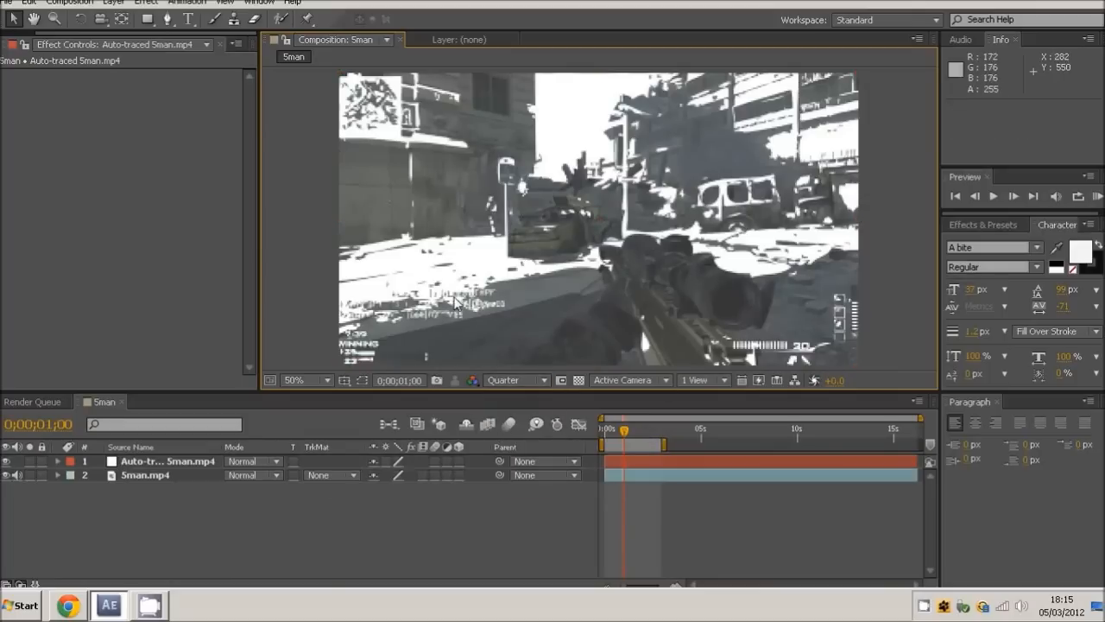
{"action": "mouse_move", "coordinate": [17, 465]}
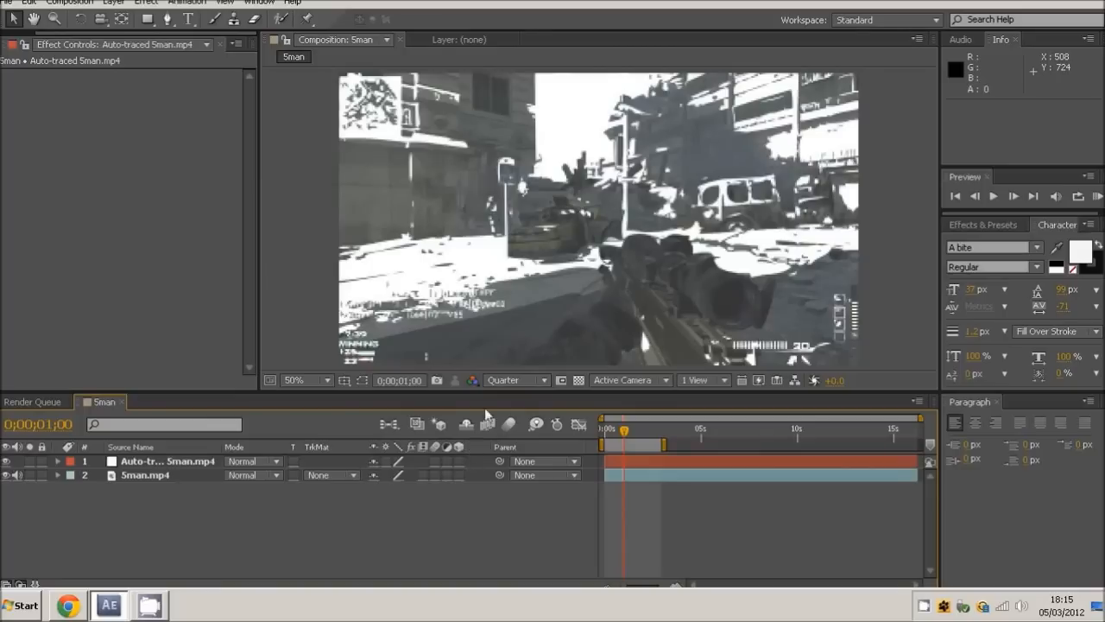
Add Stroke to the Auto-traced layer on All Masks: hardness 100%, End 0%, Spacing 100%.
{"action": "left_click", "coordinate": [516, 380]}
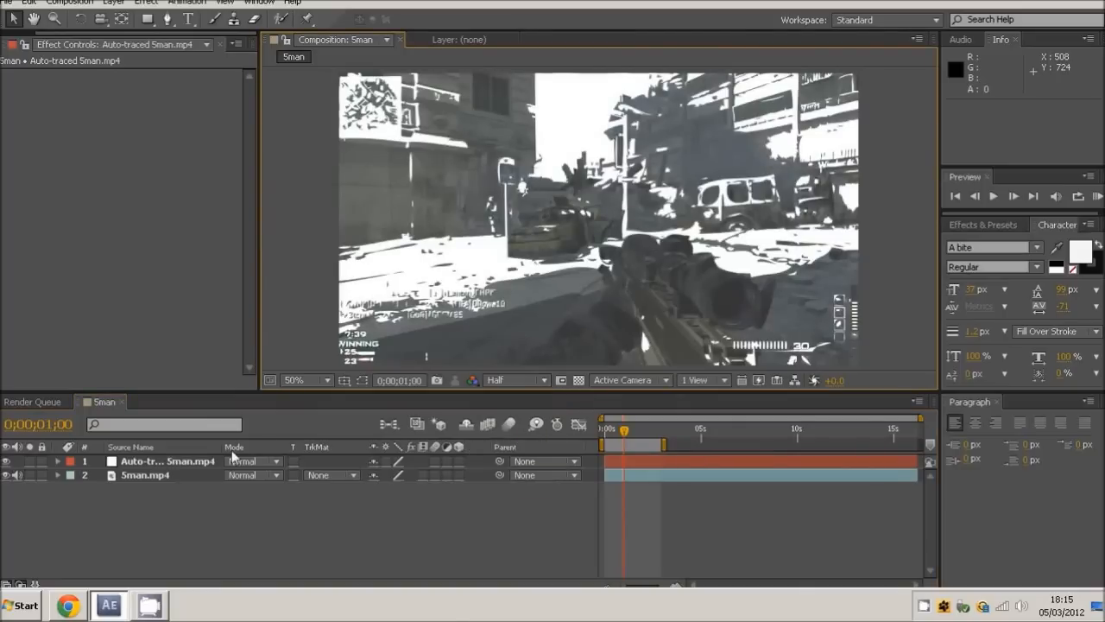
{"action": "left_click", "coordinate": [169, 460]}
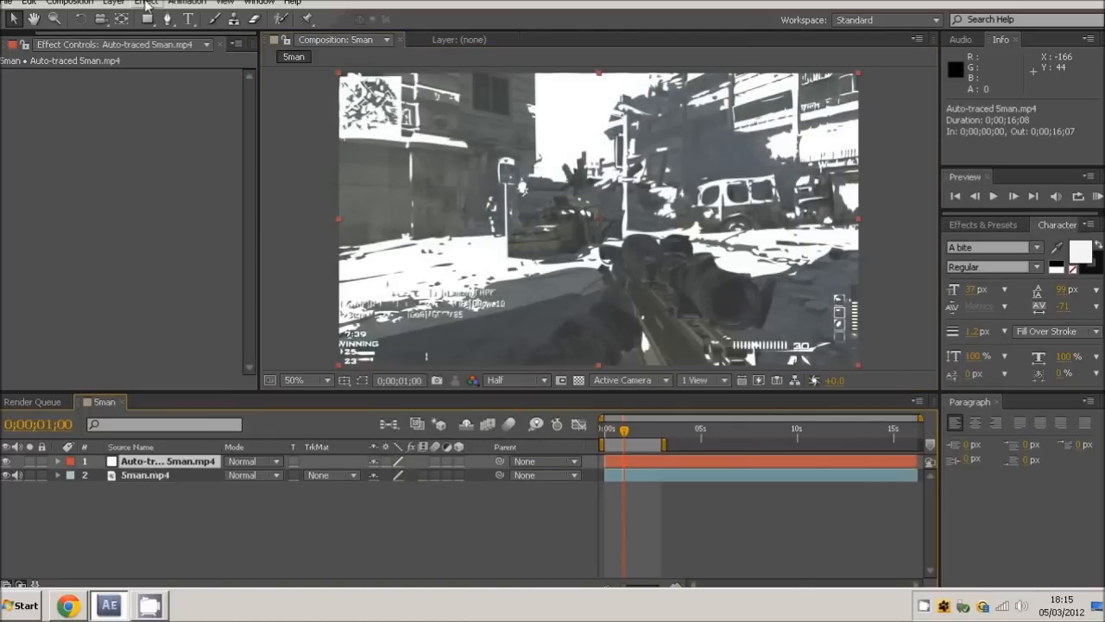
{"action": "left_click", "coordinate": [147, 2]}
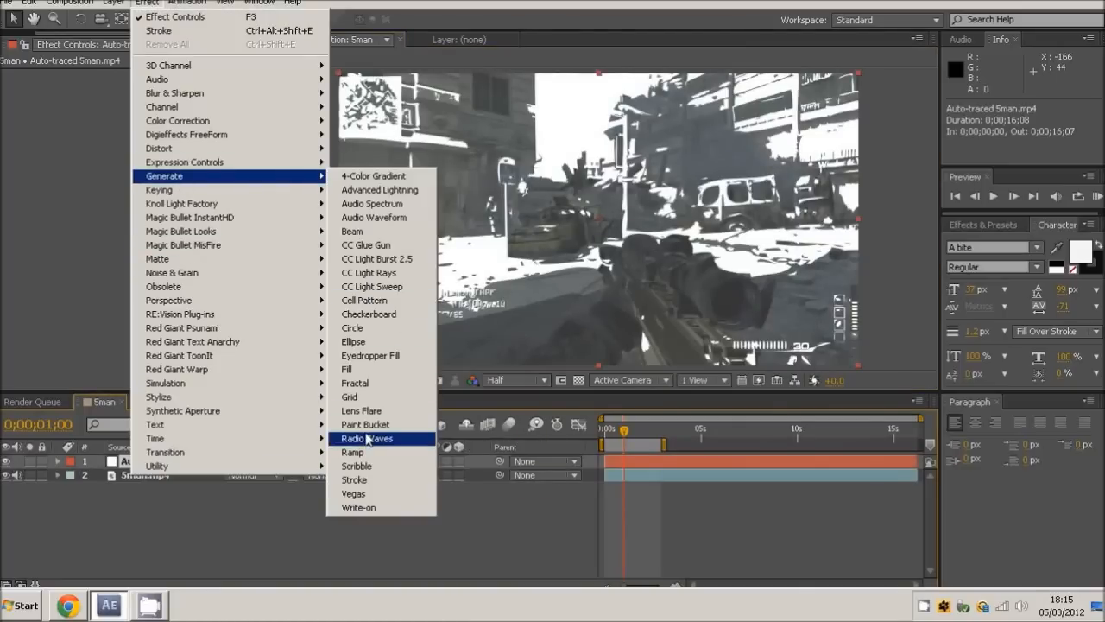
{"action": "mouse_move", "coordinate": [362, 341]}
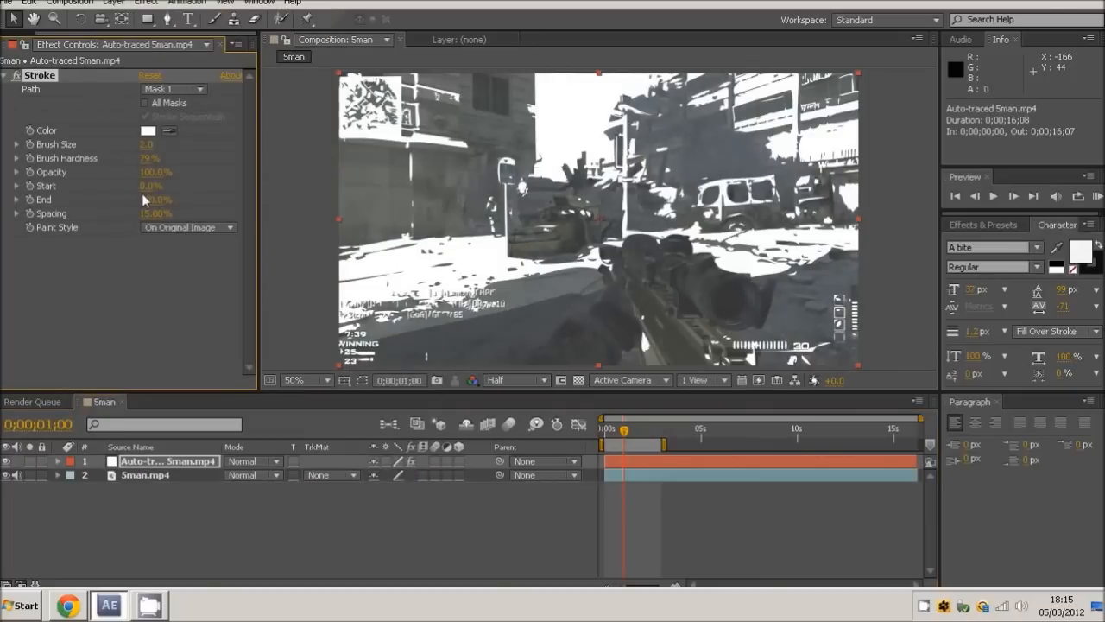
{"action": "left_click", "coordinate": [147, 102]}
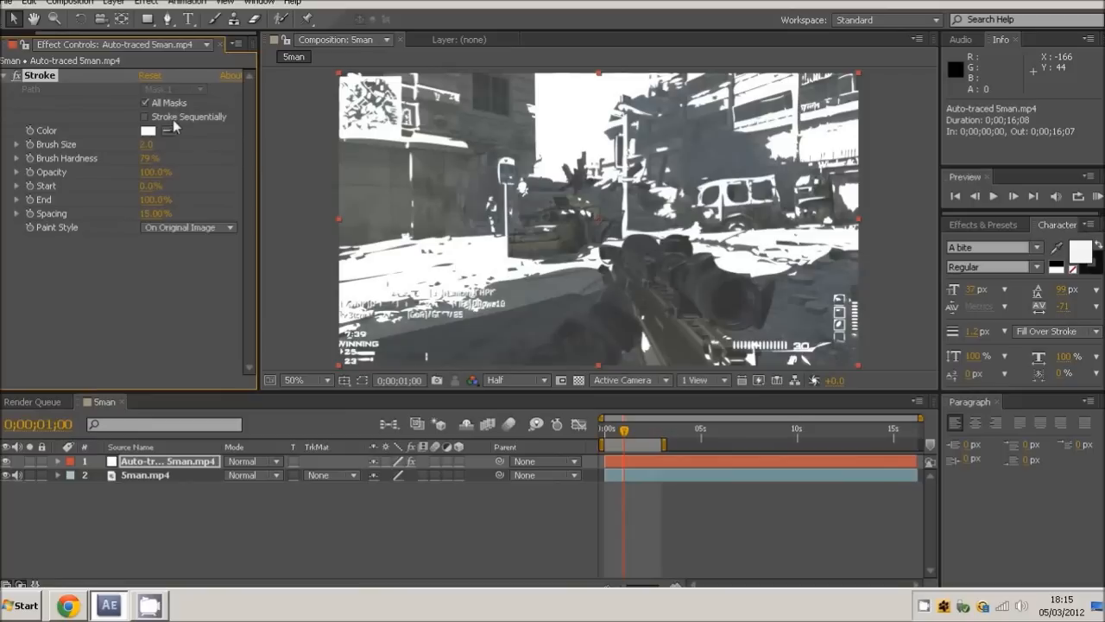
{"action": "mouse_move", "coordinate": [185, 126]}
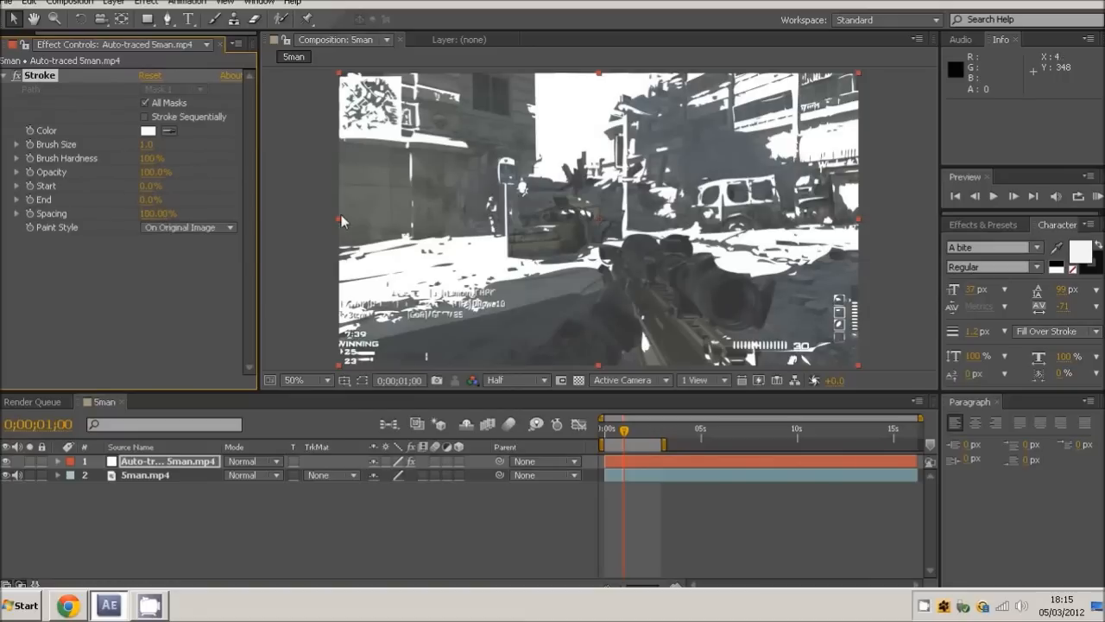
{"action": "left_click", "coordinate": [187, 227]}
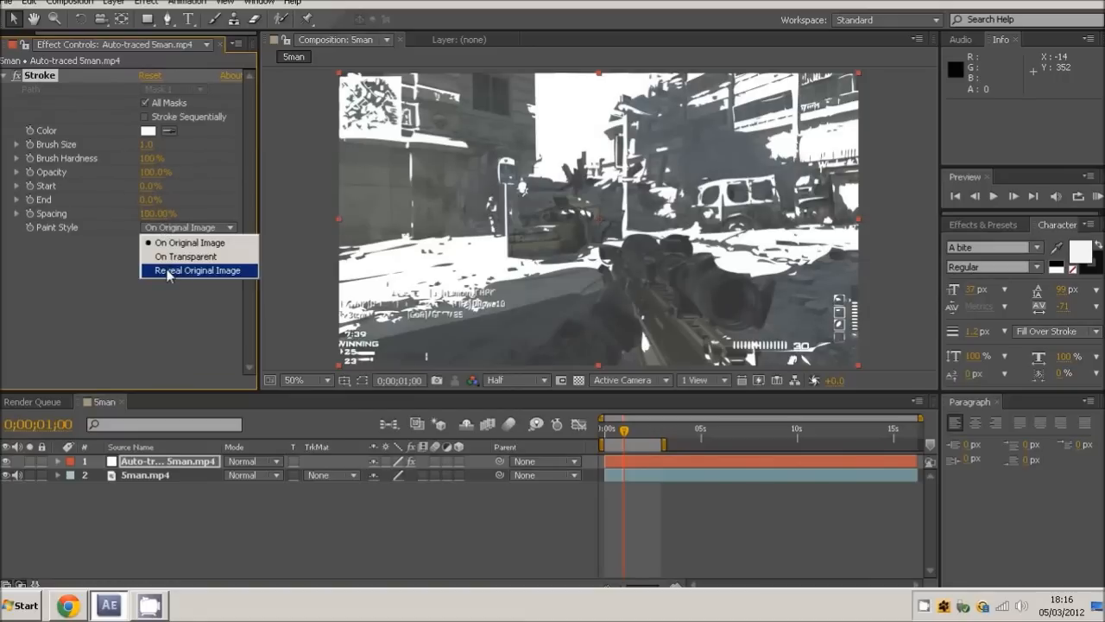
Set Paint Style to Reveal Original Image, Start to 100% and Spacing to 0%.
{"action": "left_click", "coordinate": [196, 270]}
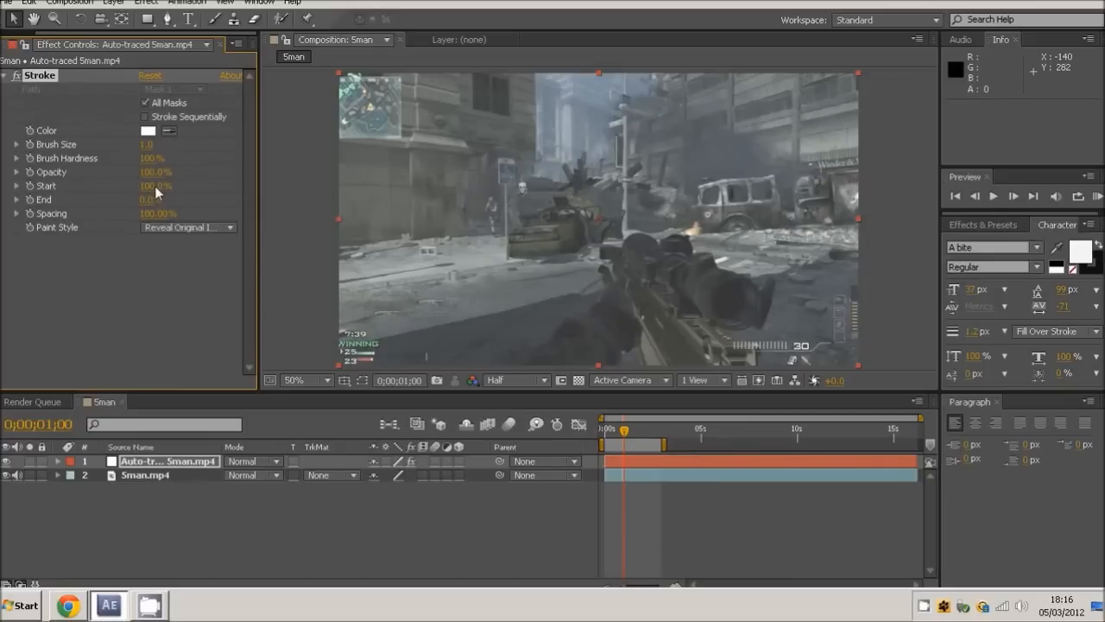
{"action": "left_click", "coordinate": [155, 186]}
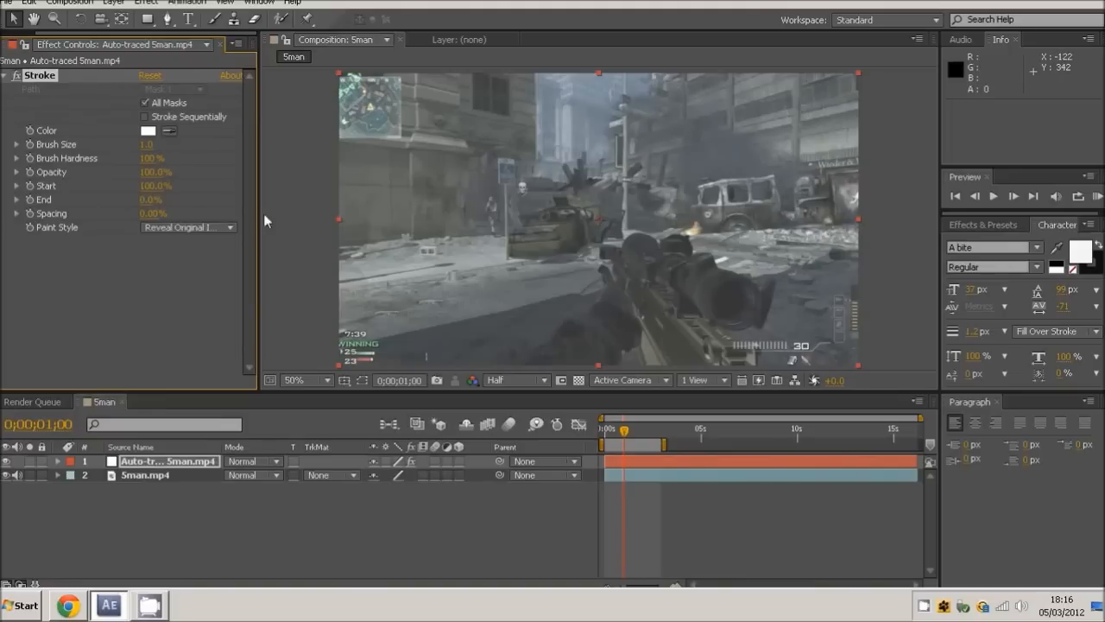
{"action": "mouse_move", "coordinate": [154, 226]}
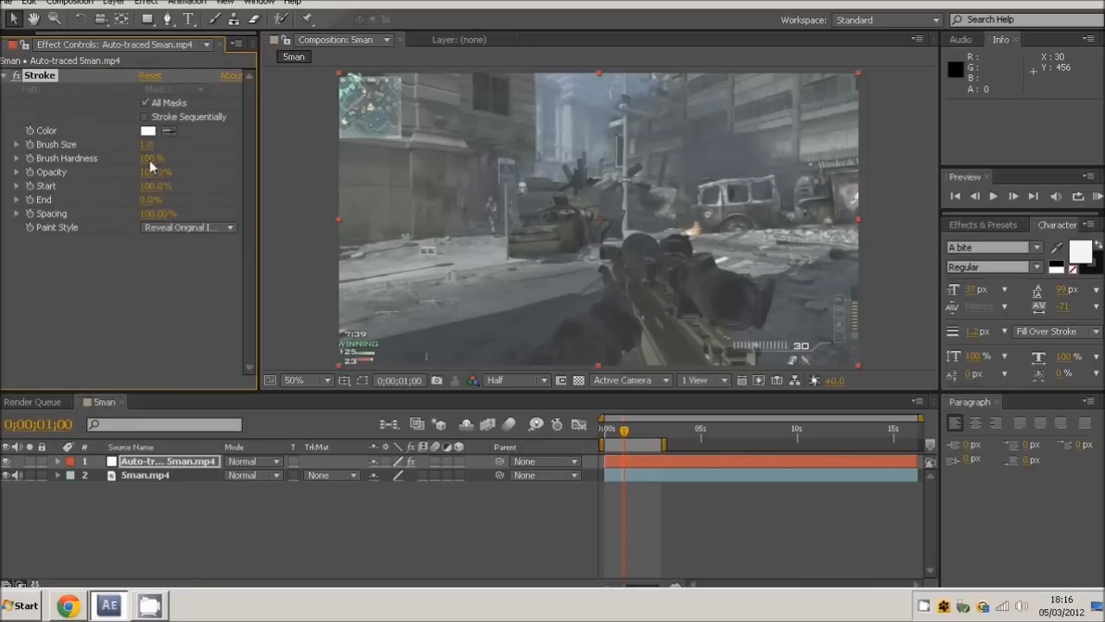
{"action": "mouse_move", "coordinate": [163, 184]}
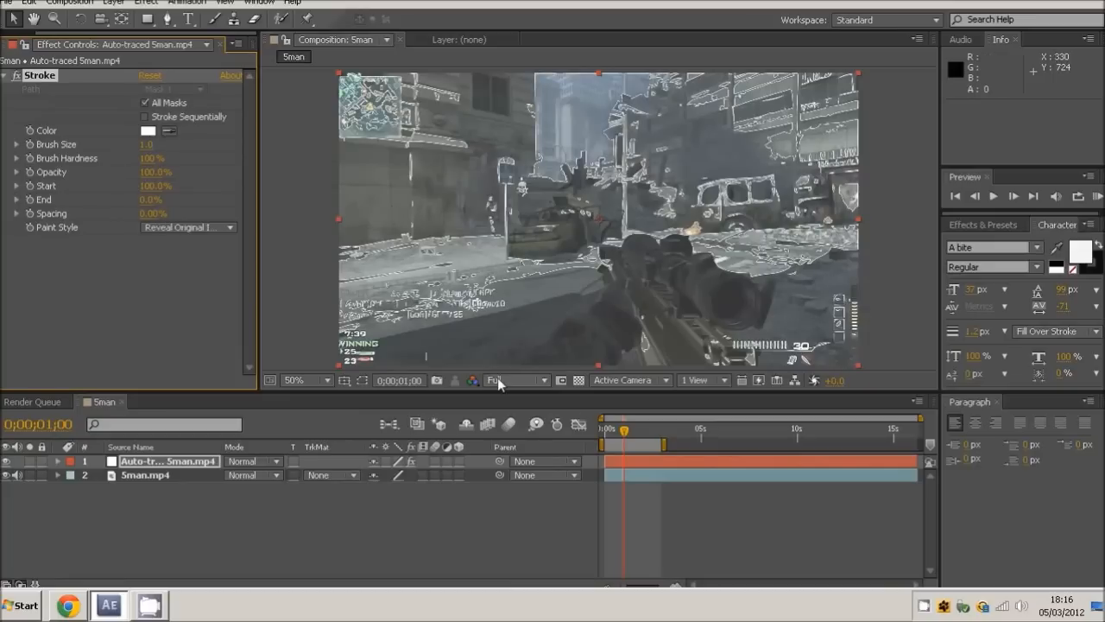
Render the preview at Full resolution, keeping Paint Style on Reveal Original Image.
{"action": "left_click", "coordinate": [515, 379]}
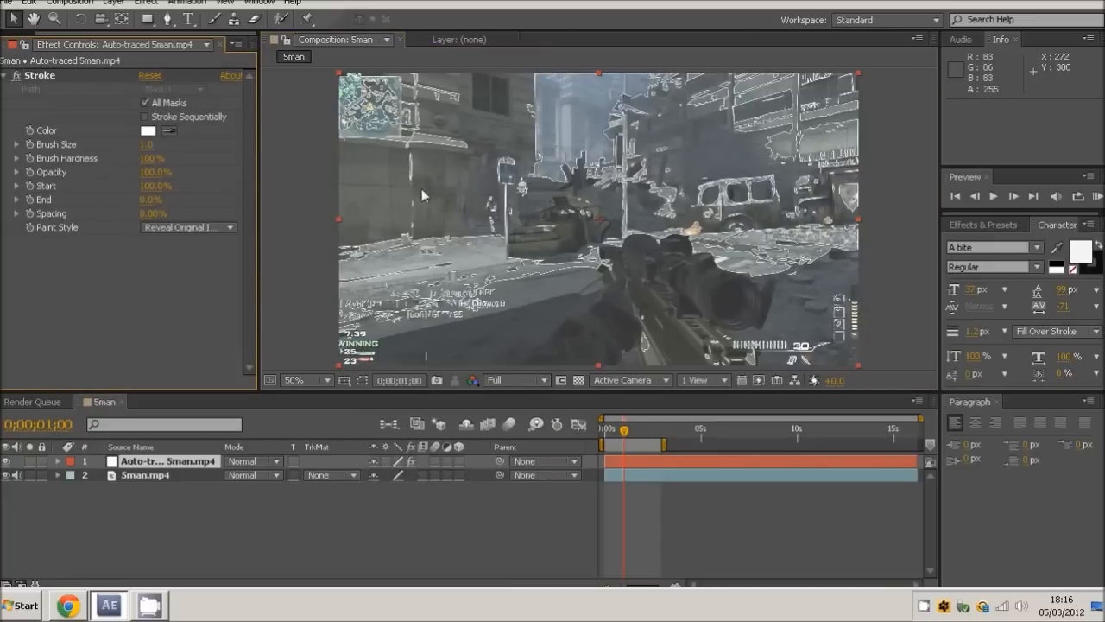
{"action": "mouse_move", "coordinate": [604, 253]}
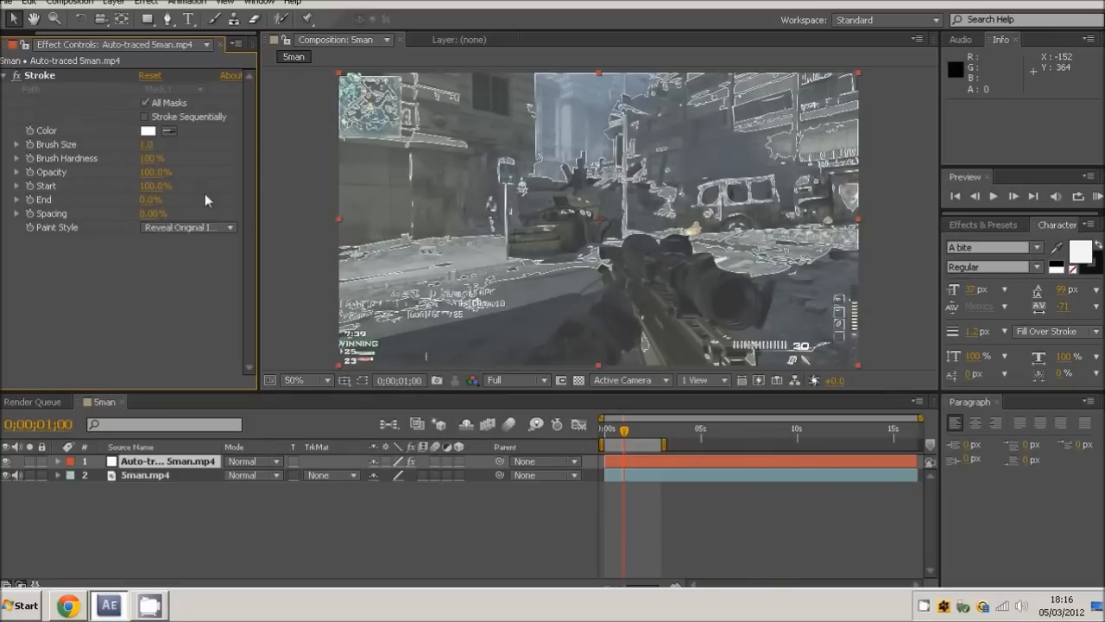
{"action": "mouse_move", "coordinate": [151, 212]}
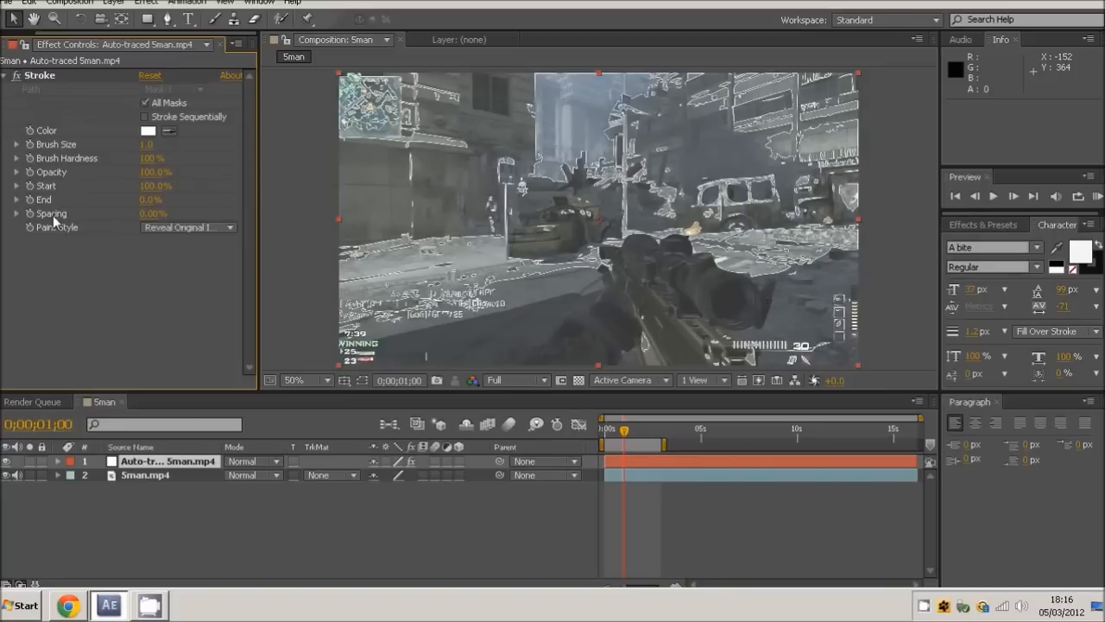
{"action": "left_click", "coordinate": [187, 227]}
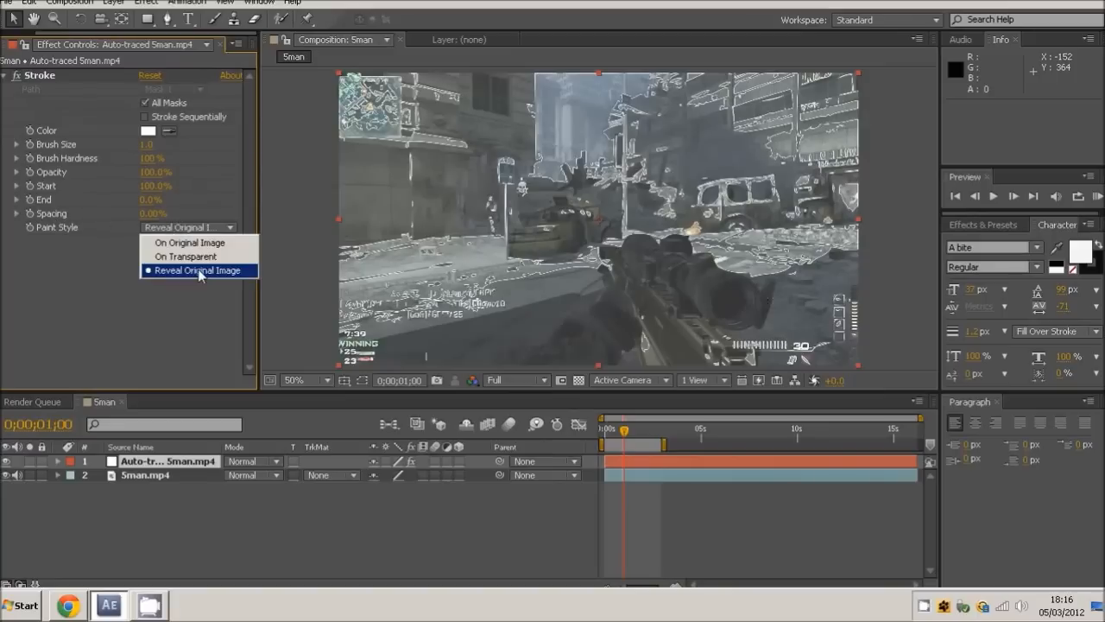
{"action": "left_click", "coordinate": [198, 270]}
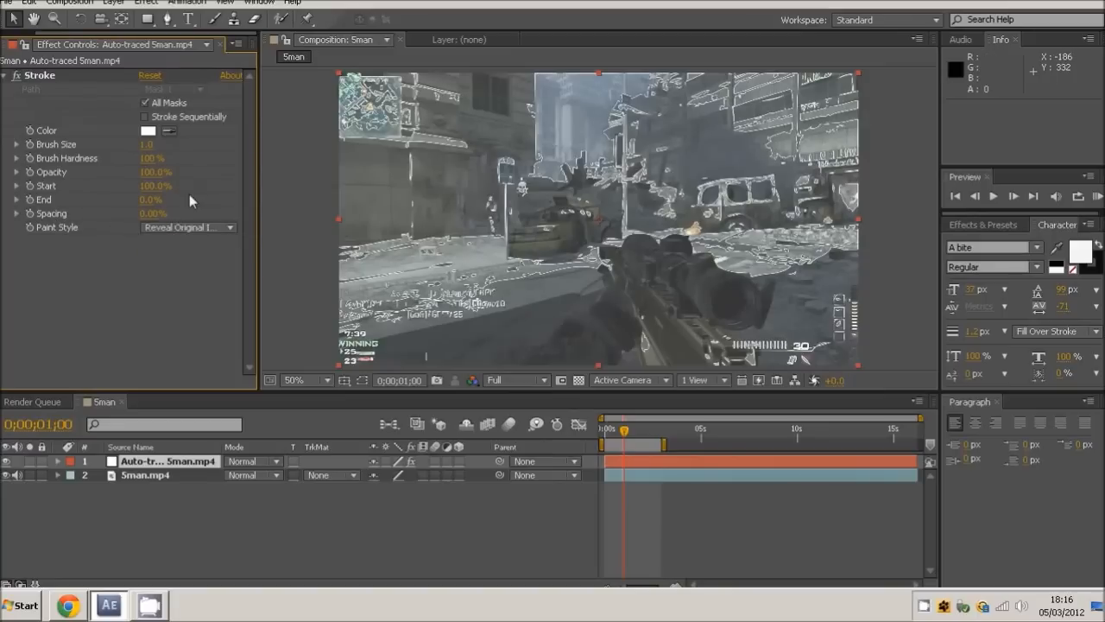
{"action": "mouse_move", "coordinate": [199, 206]}
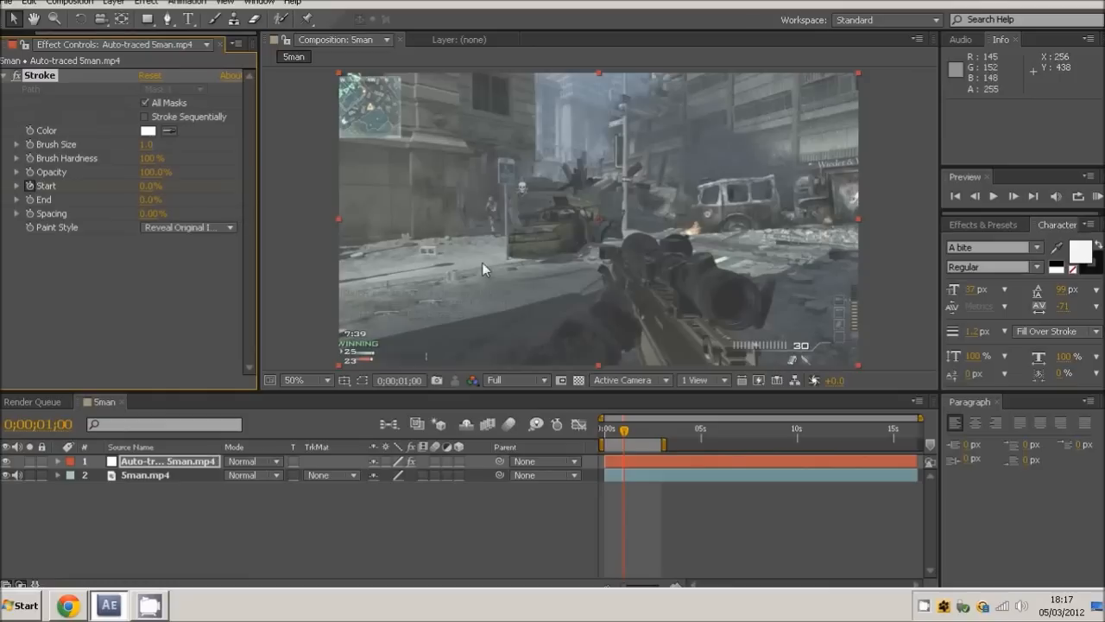
{"action": "mouse_move", "coordinate": [26, 181]}
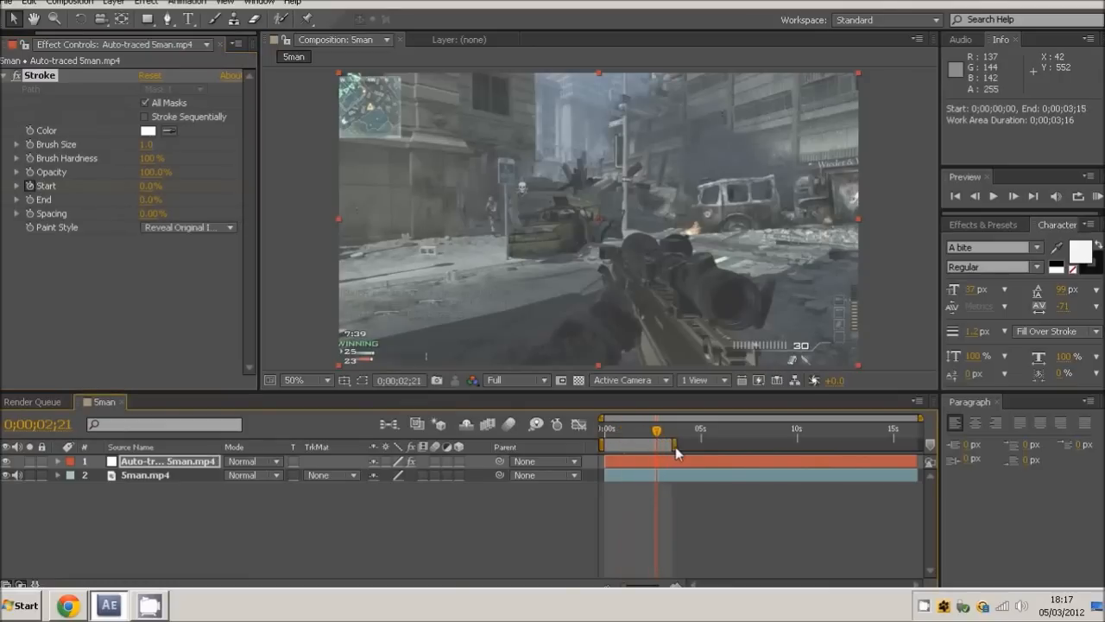
Keyframe Stroke Start and End between 0% and 100%, trimming the work area to about three seconds.
{"action": "left_click_drag", "start_coordinate": [656, 436], "coordinate": [656, 432]}
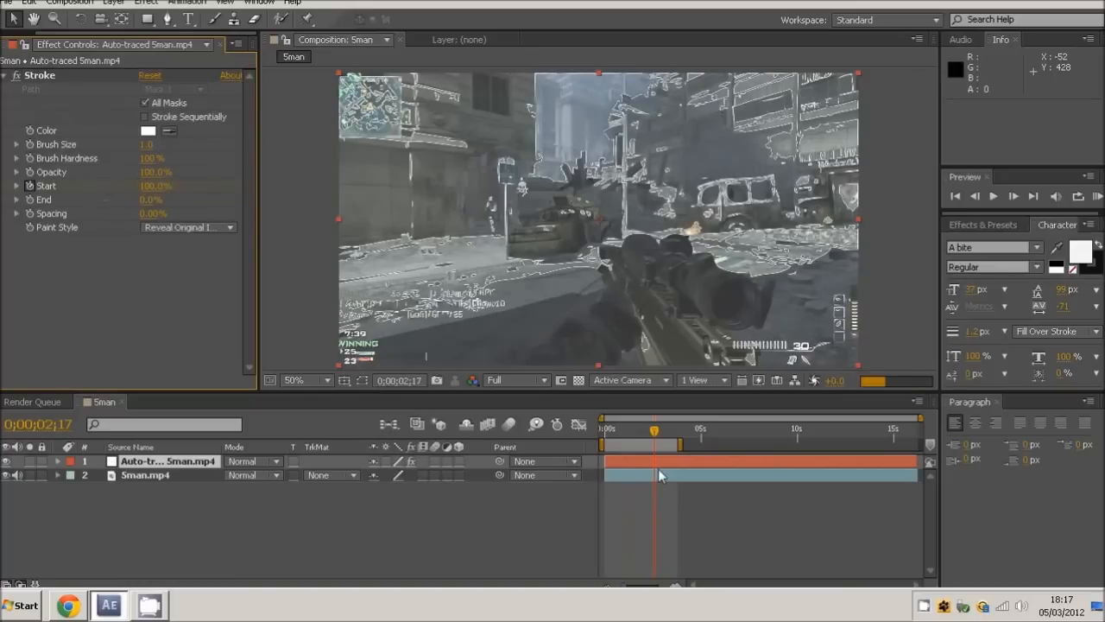
{"action": "left_click", "coordinate": [85, 475]}
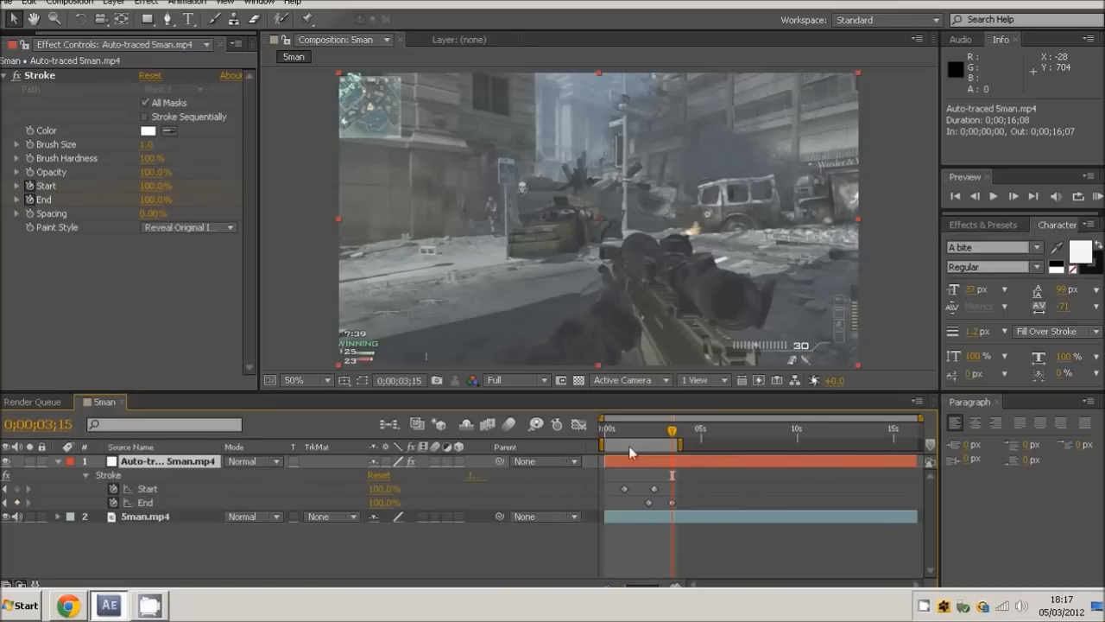
{"action": "left_click_drag", "start_coordinate": [672, 431], "coordinate": [646, 432]}
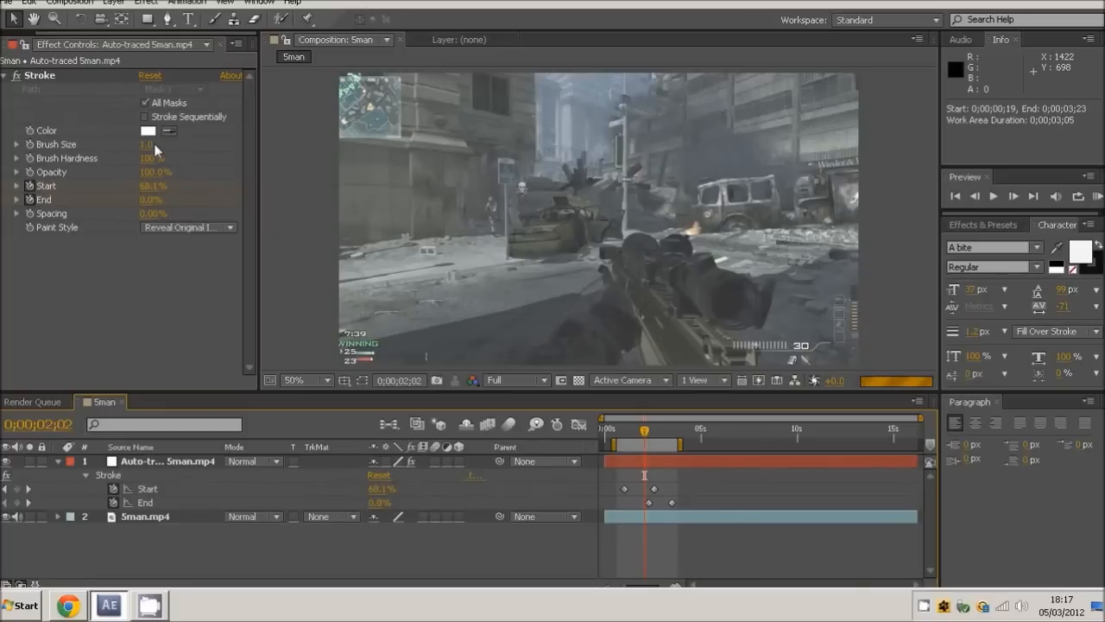
Scrub the Stroke Brush Size up to 2.0.
{"action": "left_click", "coordinate": [151, 144]}
{"action": "type", "text": "2"}
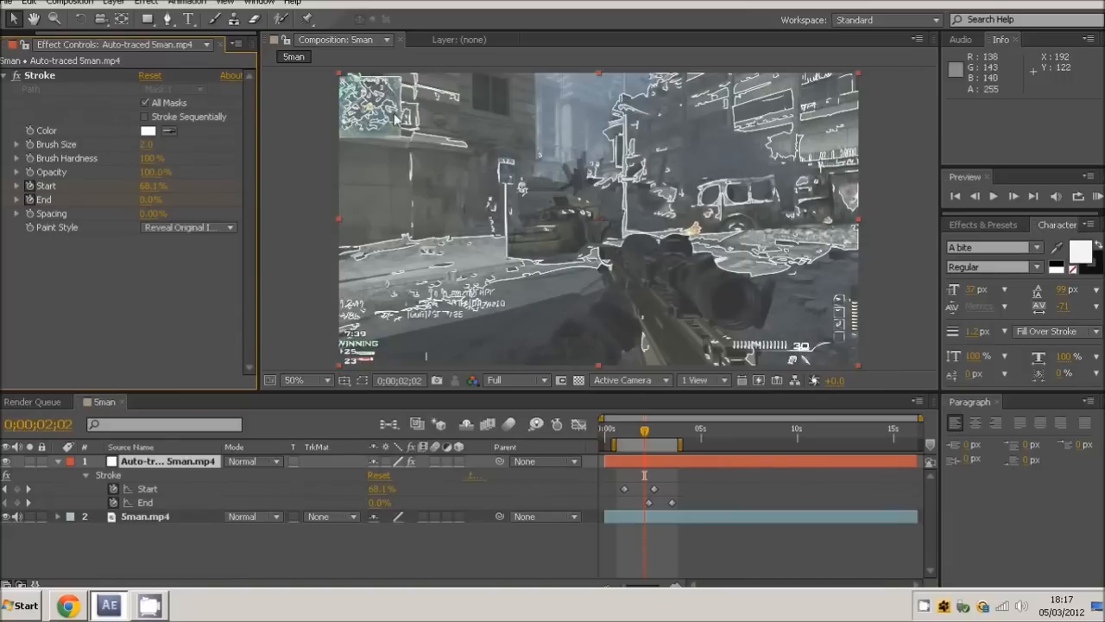
{"action": "mouse_move", "coordinate": [553, 259]}
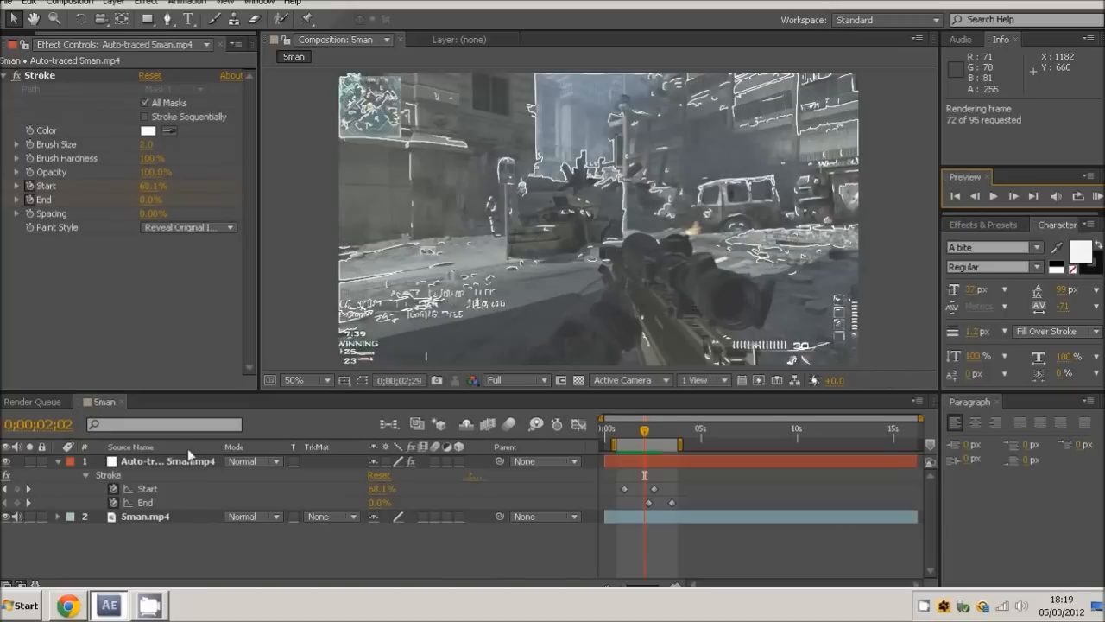
{"action": "mouse_move", "coordinate": [207, 502]}
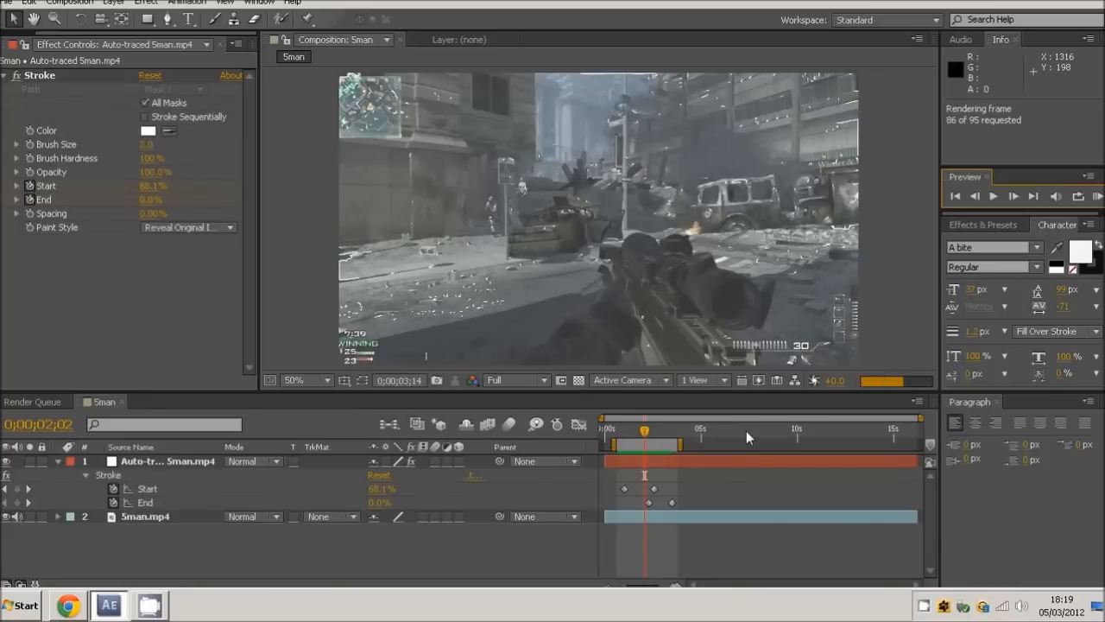
Stop the RAM Preview of the outline animation and collapse the layer properties.
{"action": "left_click", "coordinate": [992, 196]}
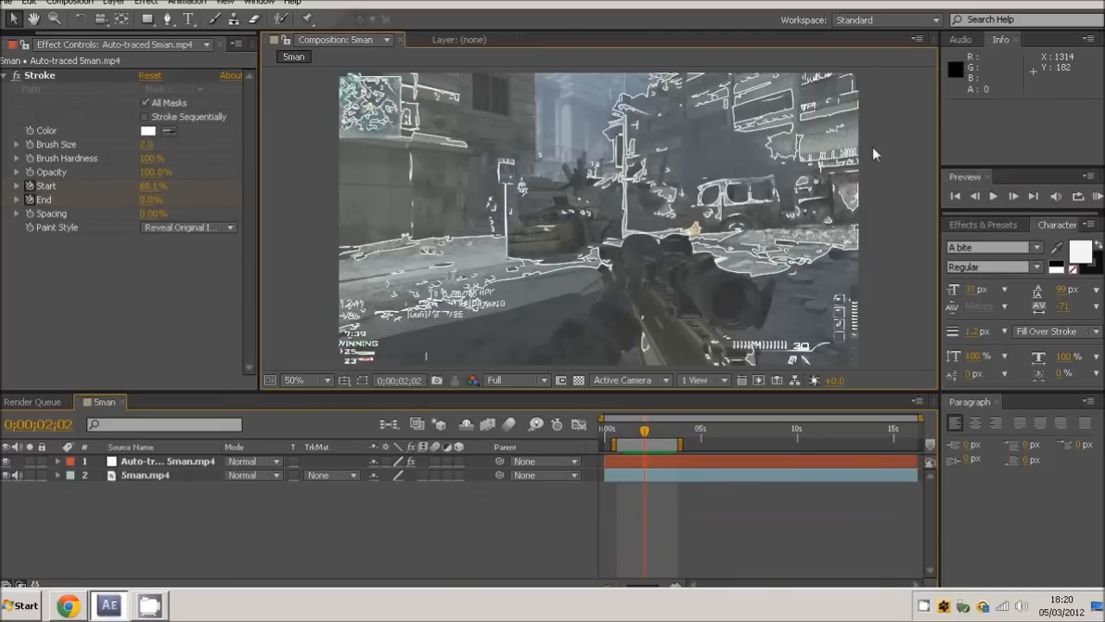
{"action": "left_click", "coordinate": [8, 3]}
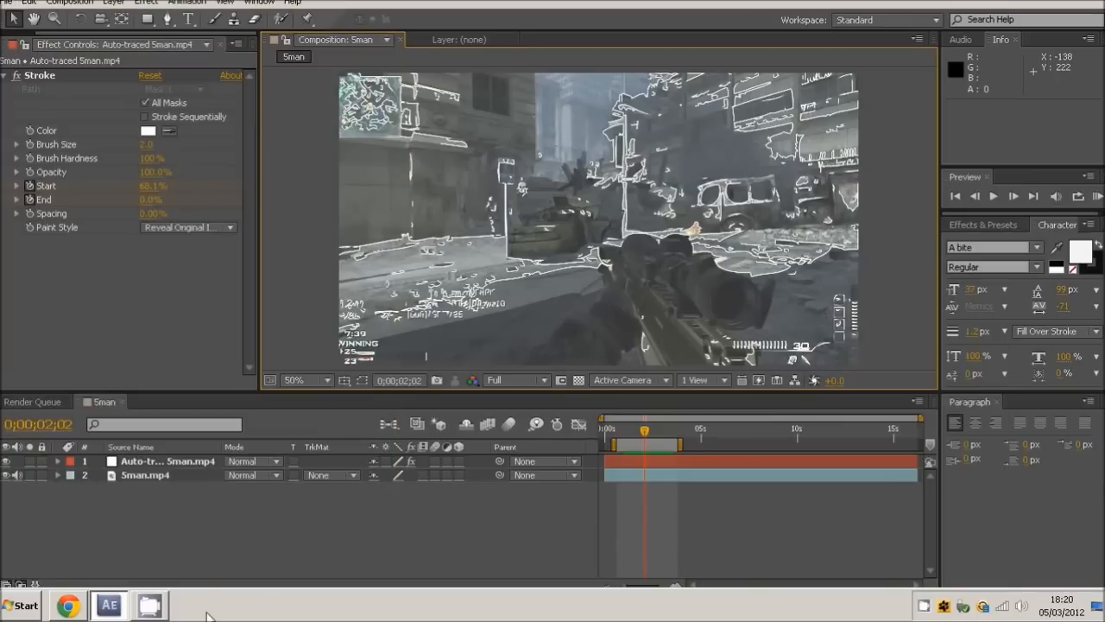
{"action": "mouse_move", "coordinate": [299, 337]}
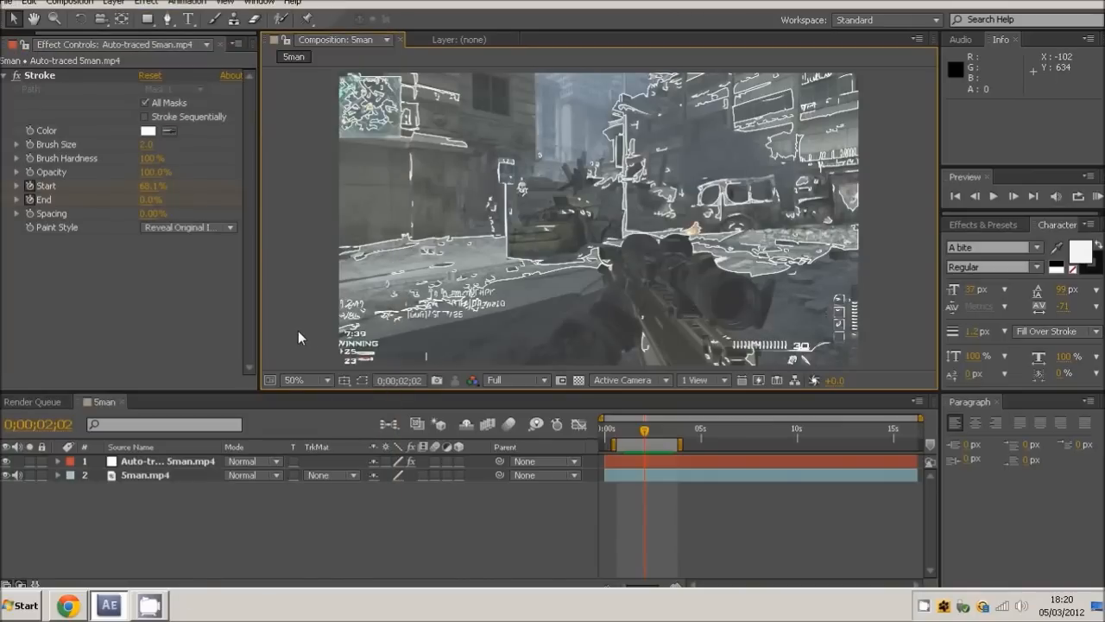